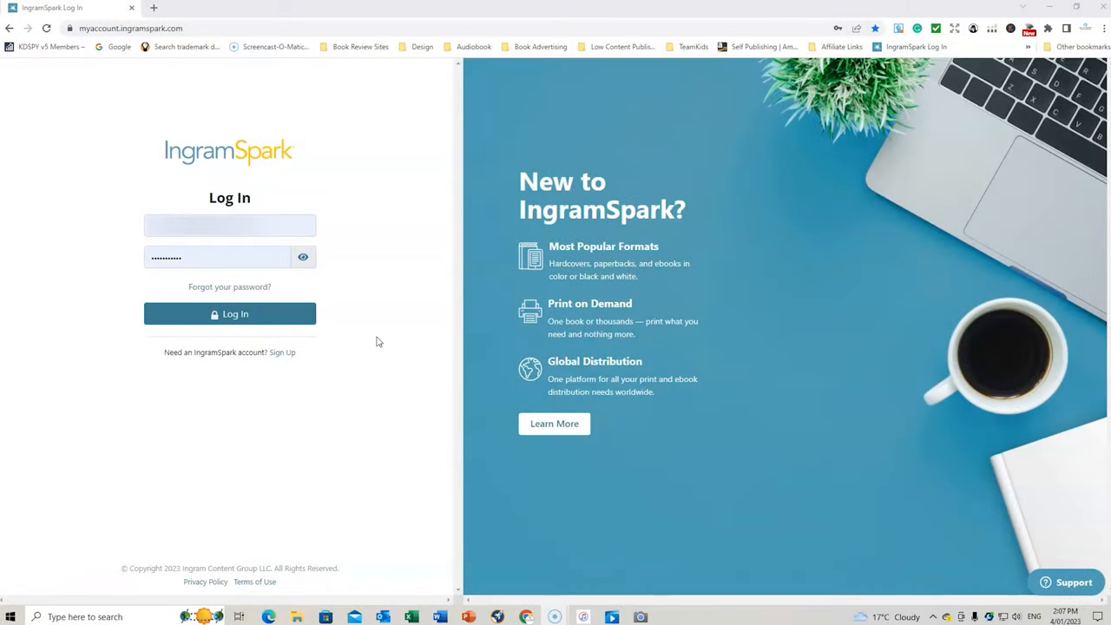
# Step: Log in to the IngramSpark account and land on the sales reports dashboard
pyautogui.click(229, 312)
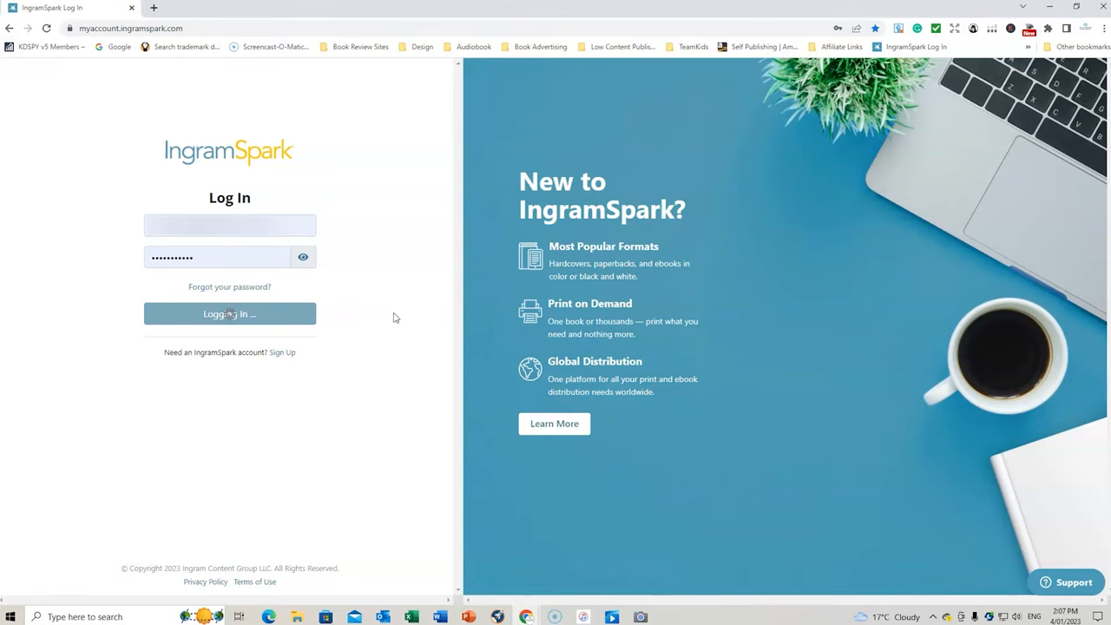
pyautogui.click(229, 312)
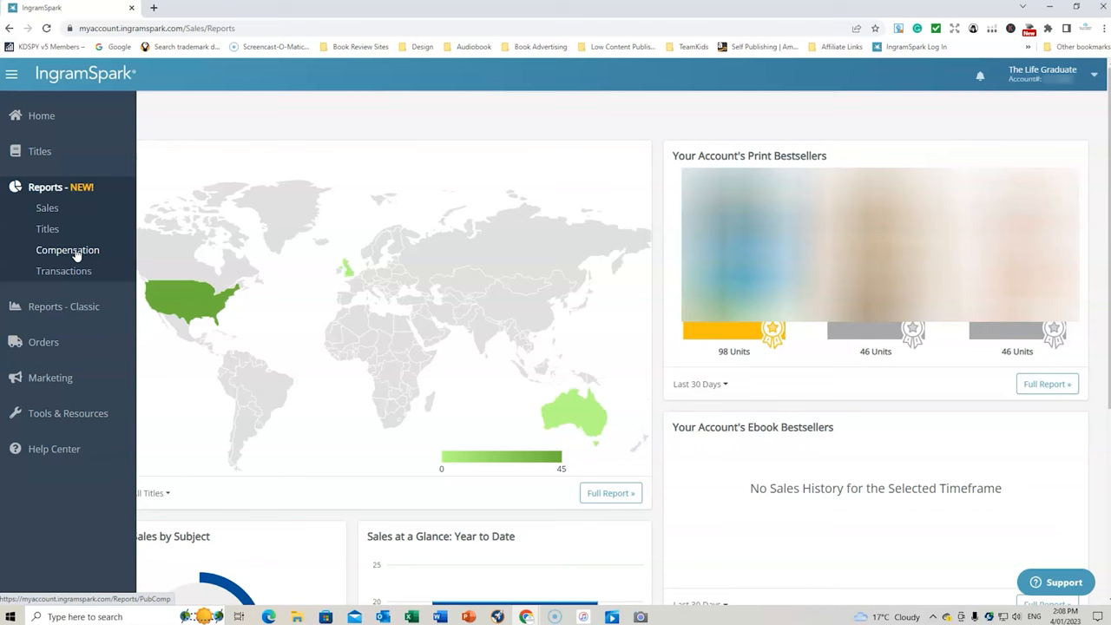
# Step: Reach the compensation report's Customize Report settings
pyautogui.click(66, 250)
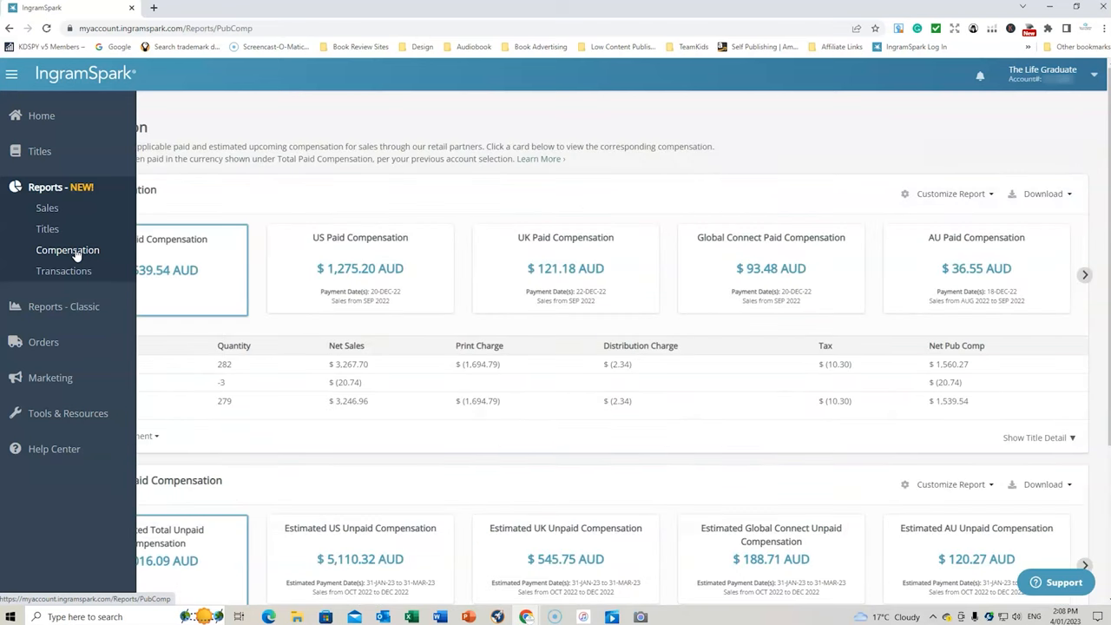
pyautogui.click(10, 73)
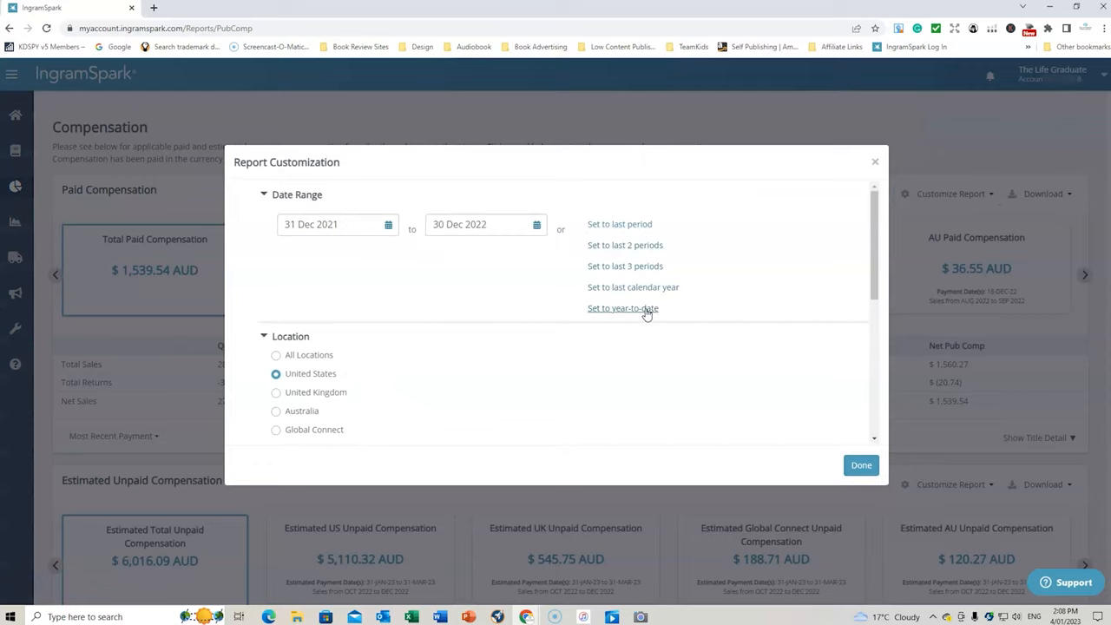
pyautogui.moveTo(743, 219)
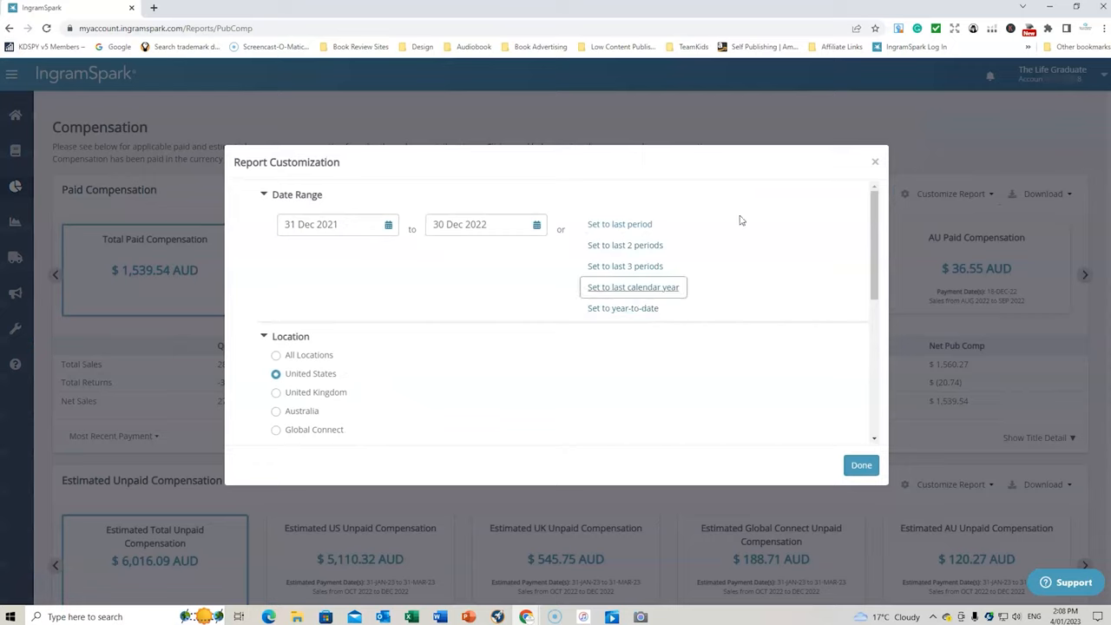
pyautogui.moveTo(361, 246)
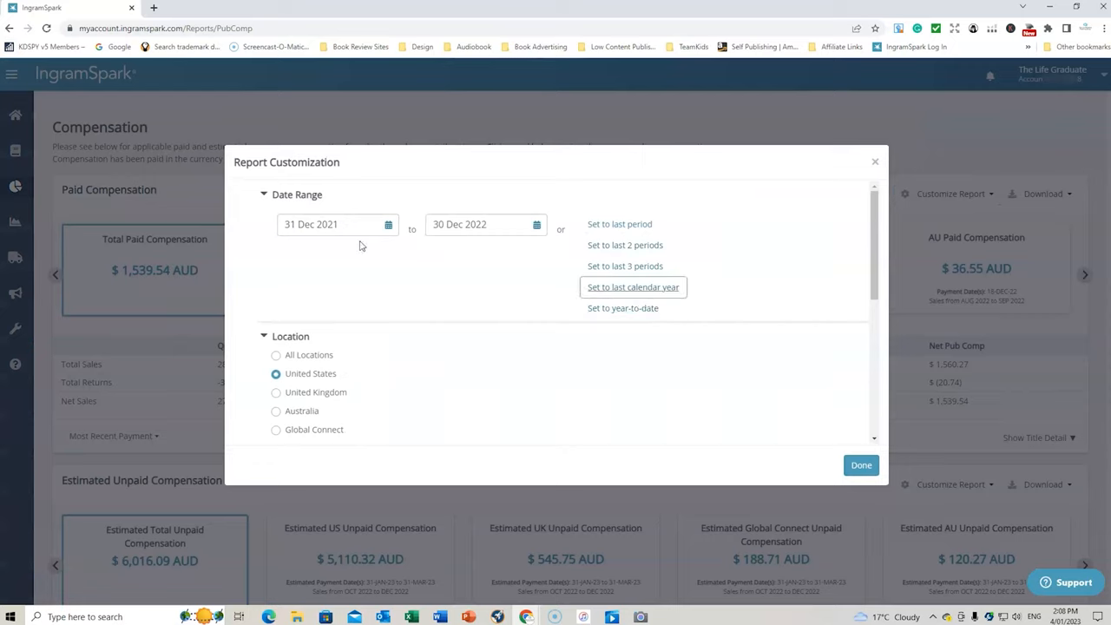
# Step: Set the report start date to 1 January 2022 and apply the custom range
pyautogui.click(389, 224)
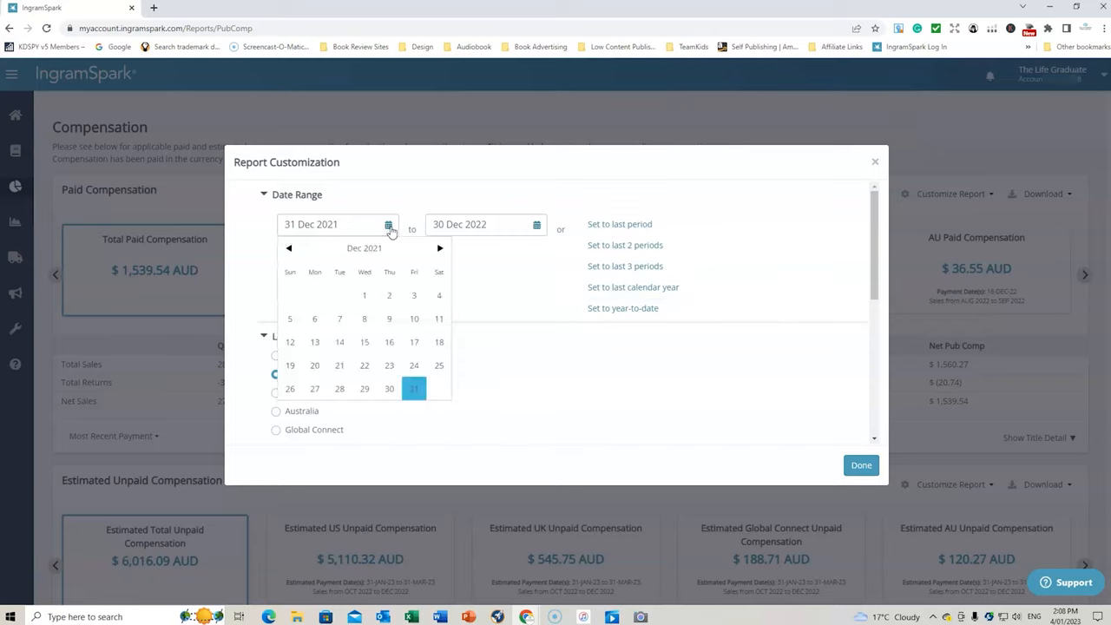
pyautogui.click(439, 246)
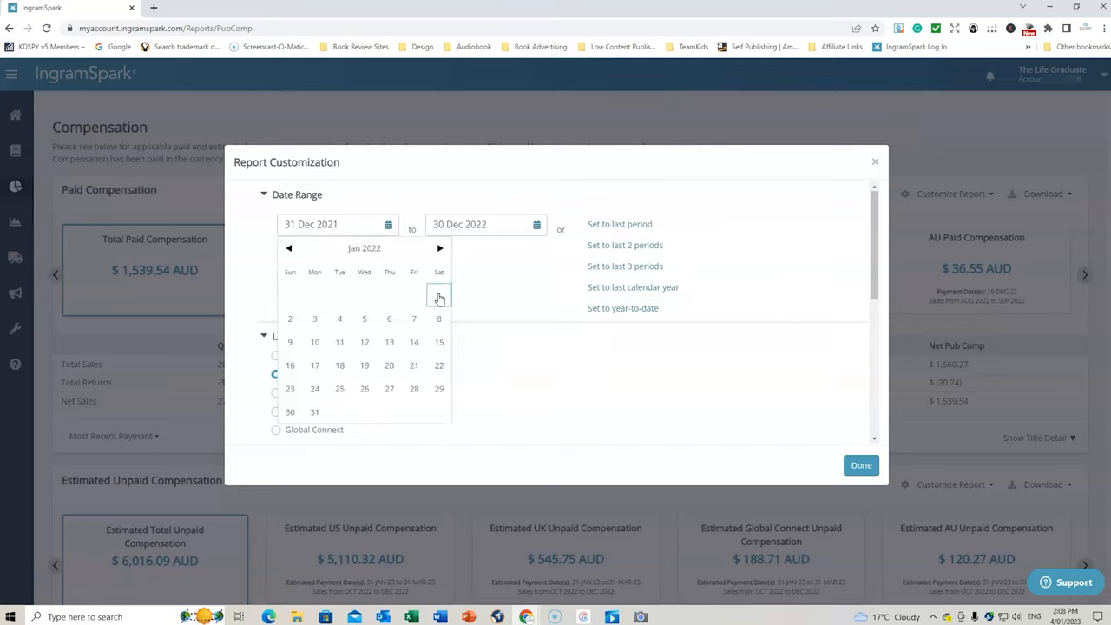
pyautogui.click(437, 295)
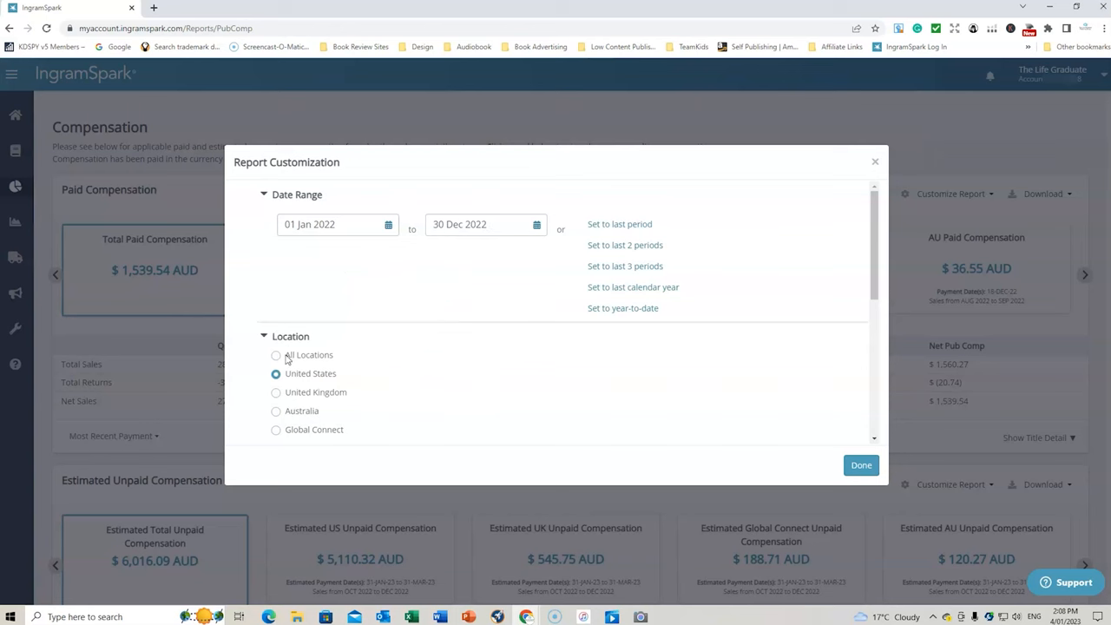
pyautogui.click(861, 465)
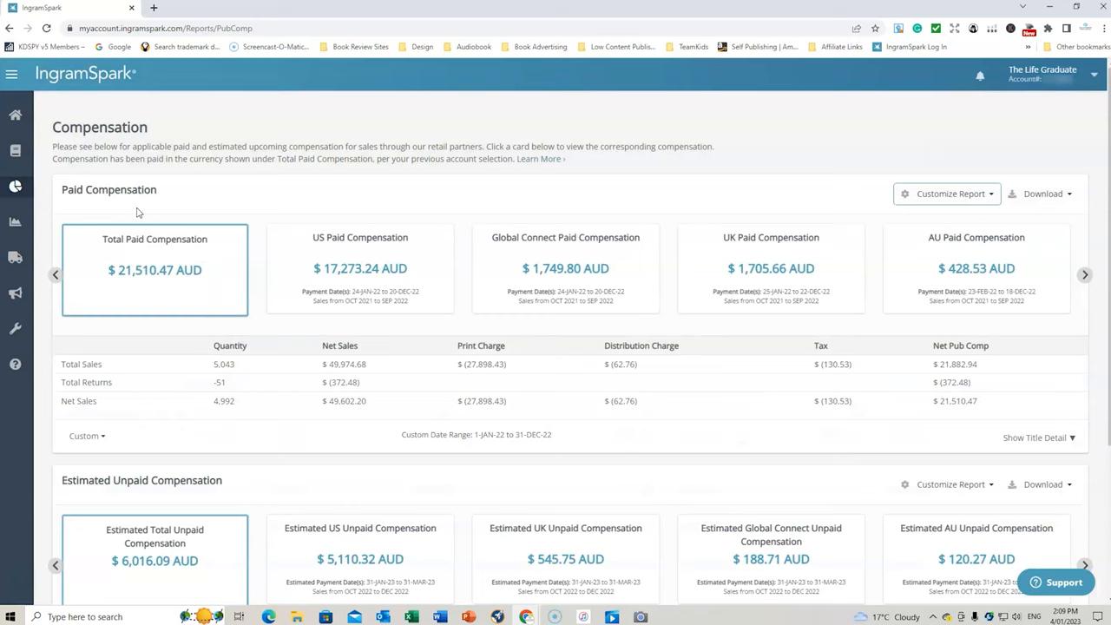
pyautogui.moveTo(218, 307)
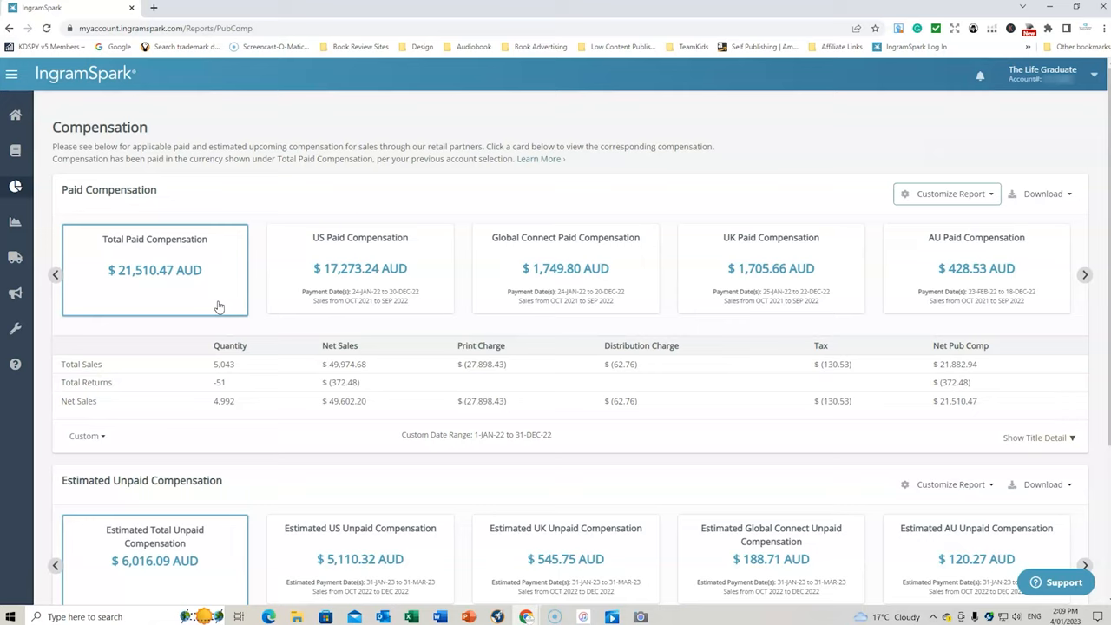
pyautogui.moveTo(209, 287)
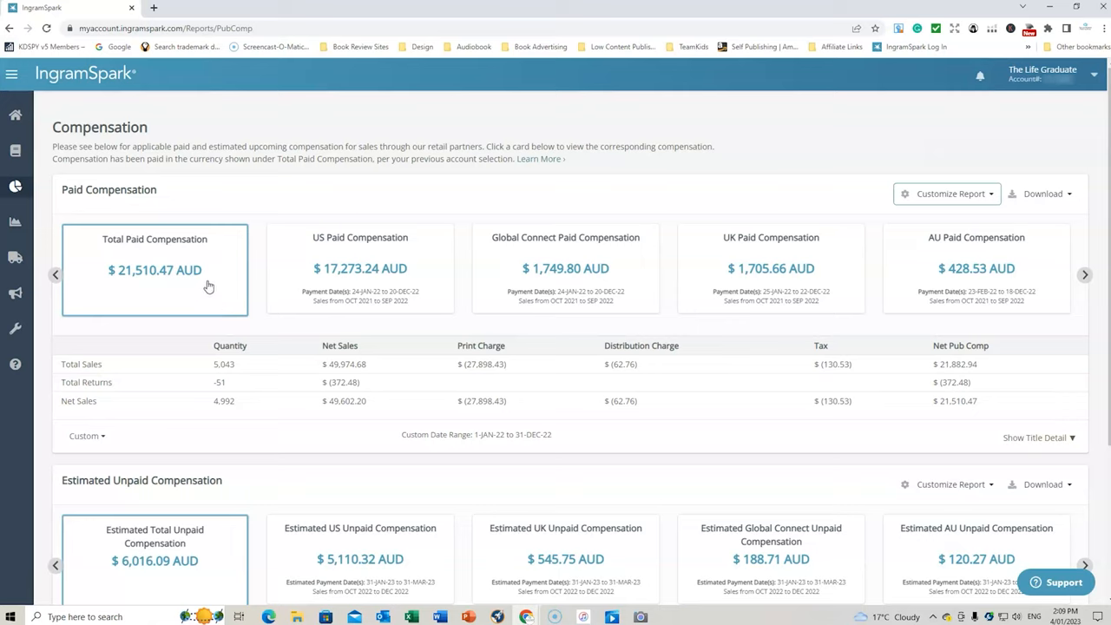
pyautogui.moveTo(194, 288)
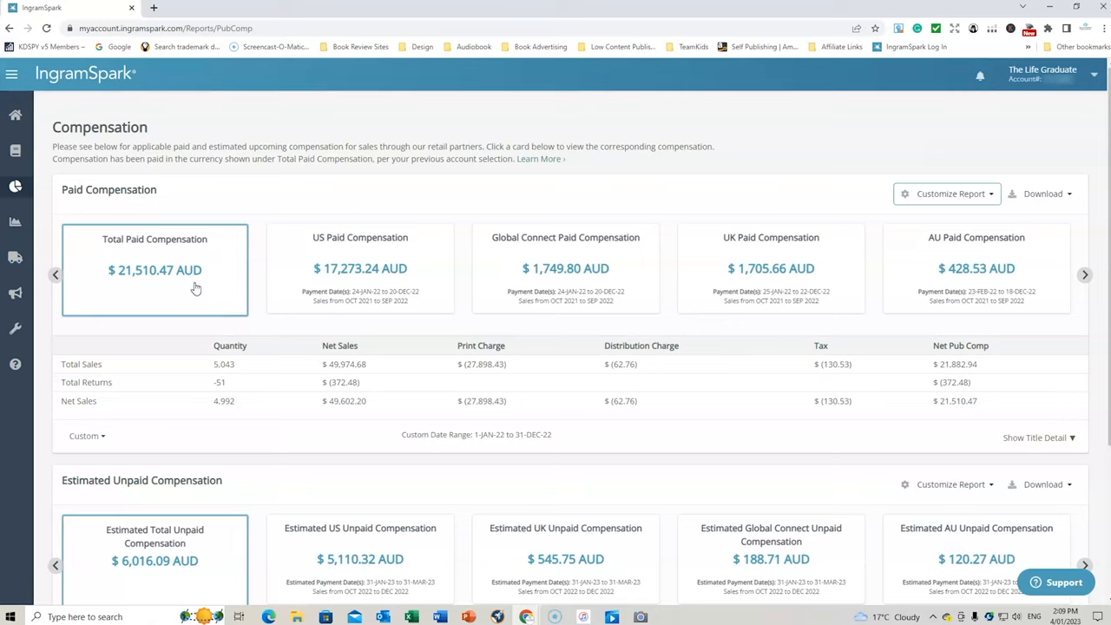
pyautogui.moveTo(217, 285)
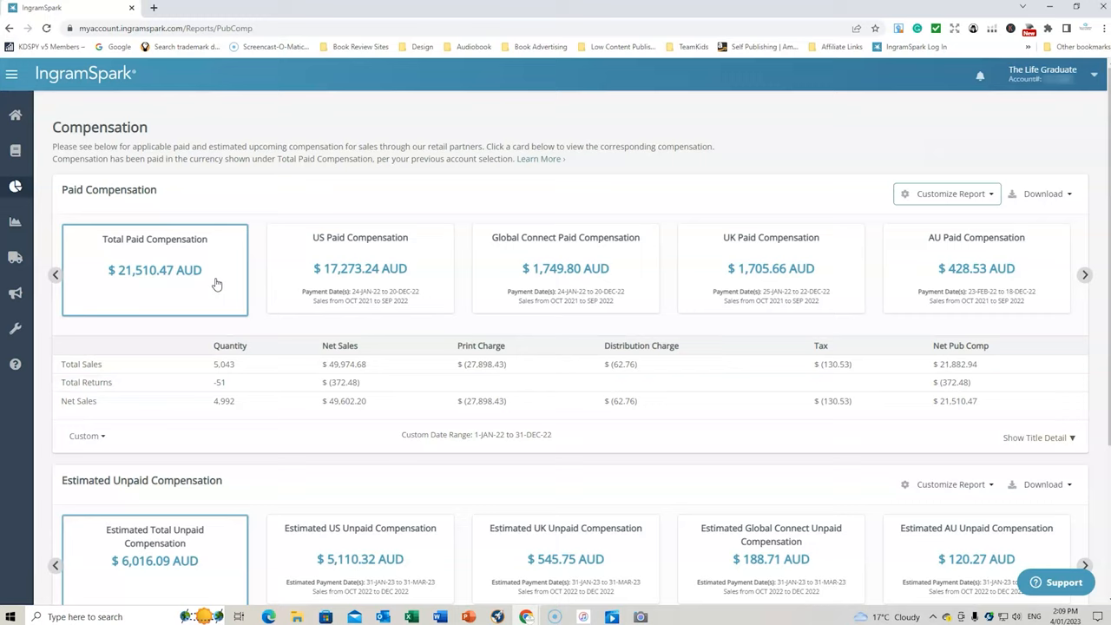
pyautogui.moveTo(239, 269)
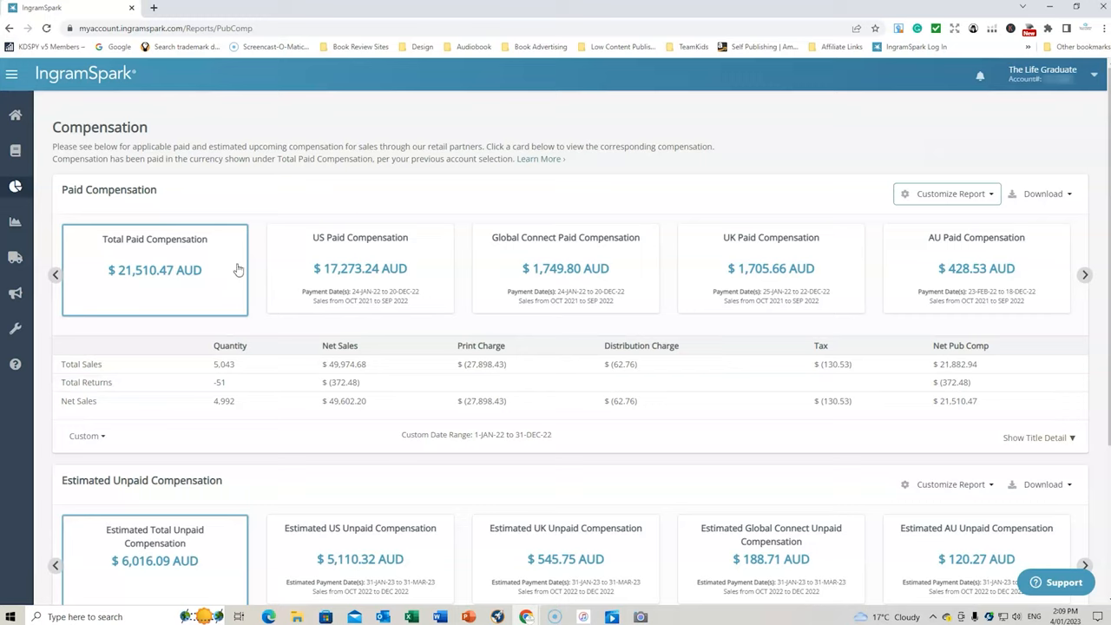
pyautogui.moveTo(243, 206)
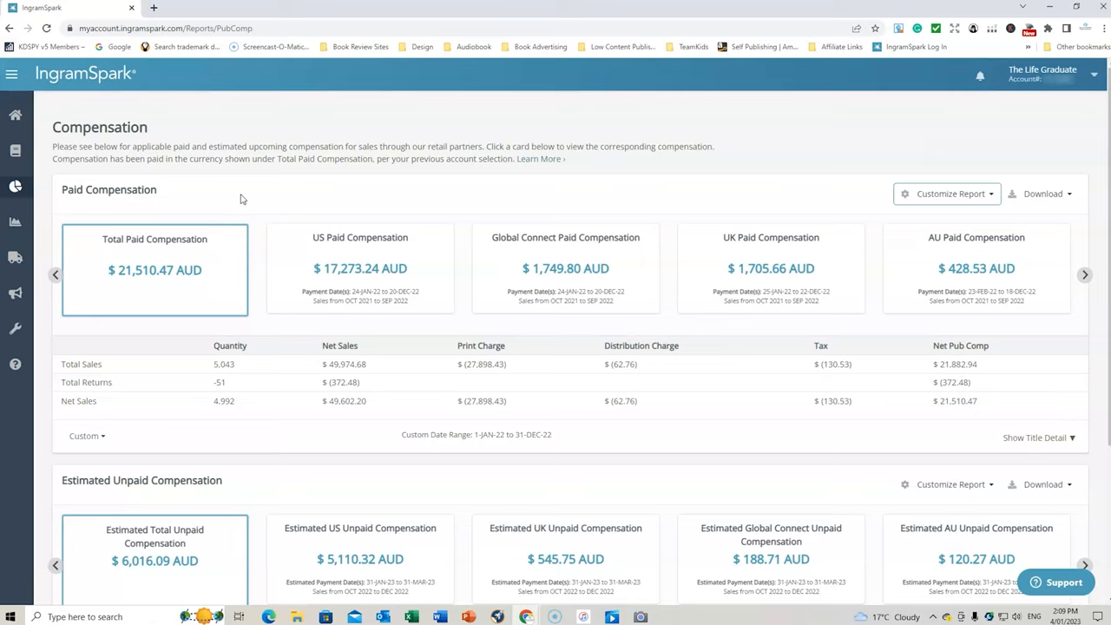
pyautogui.moveTo(253, 186)
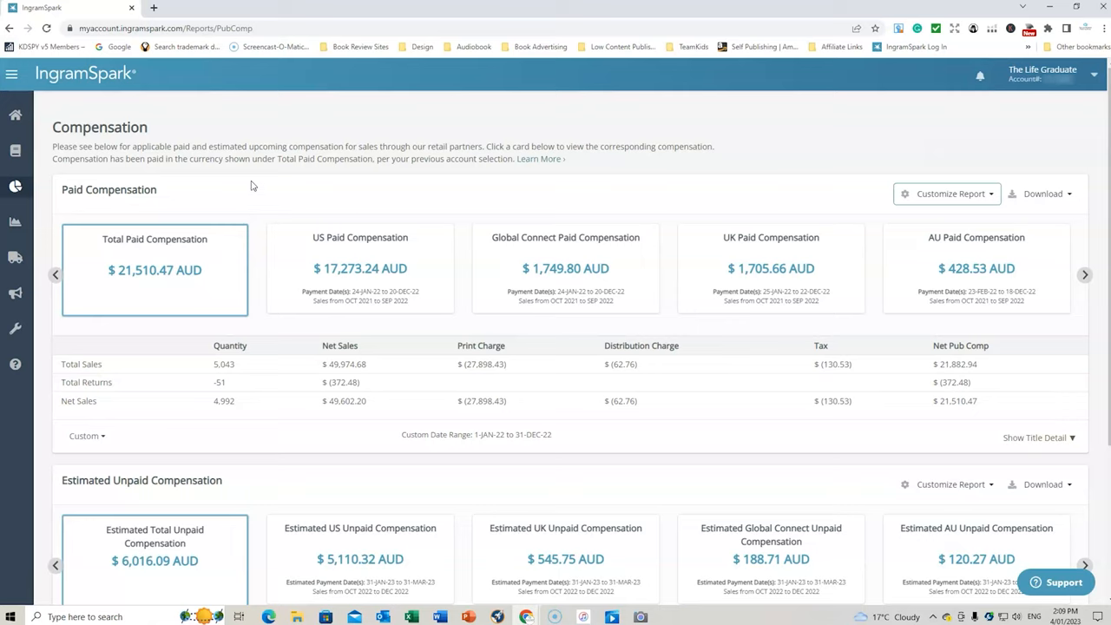
pyautogui.moveTo(272, 195)
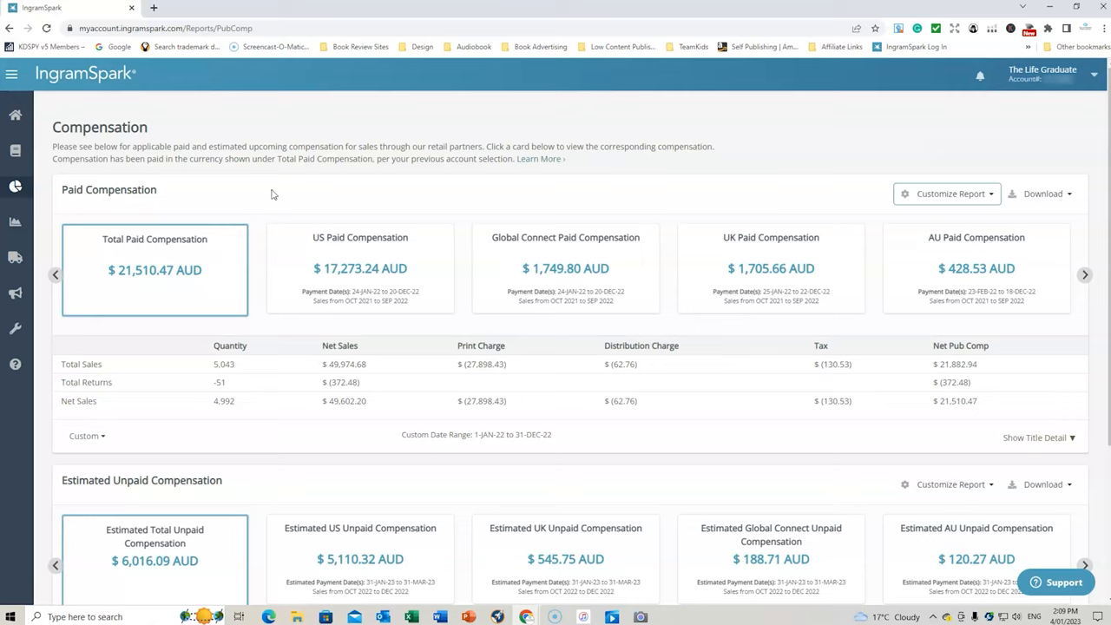
pyautogui.moveTo(216, 193)
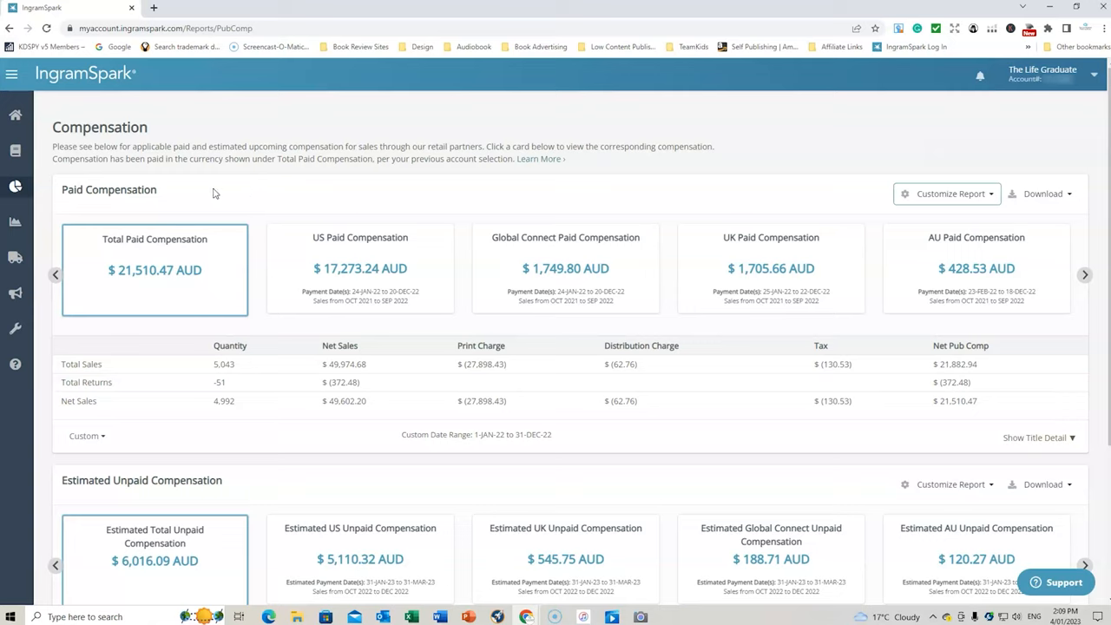
pyautogui.moveTo(243, 195)
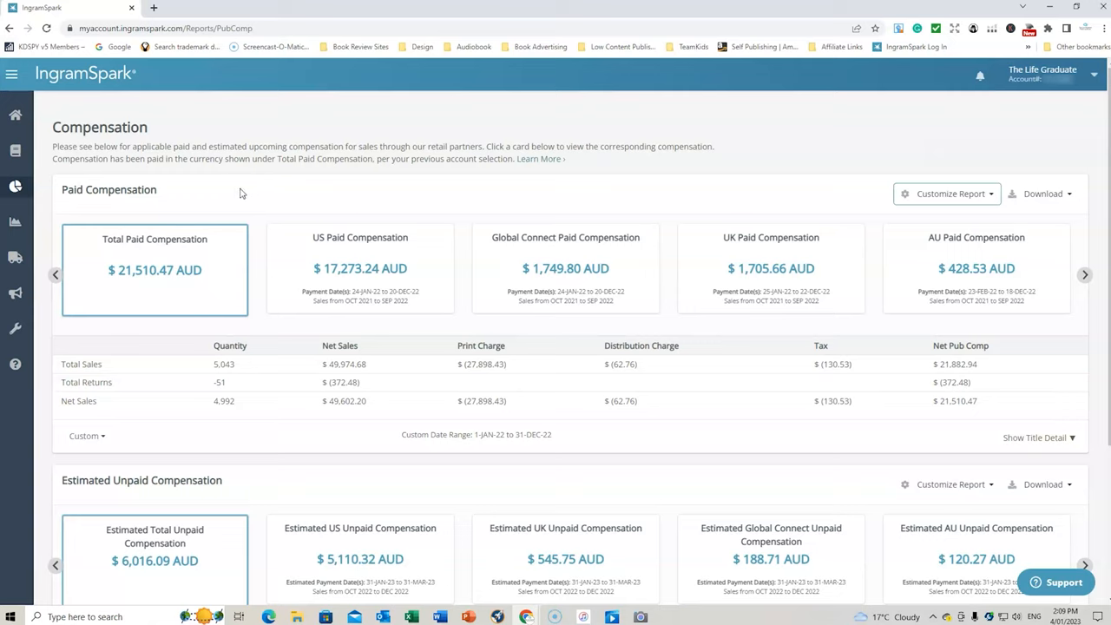
pyautogui.moveTo(247, 324)
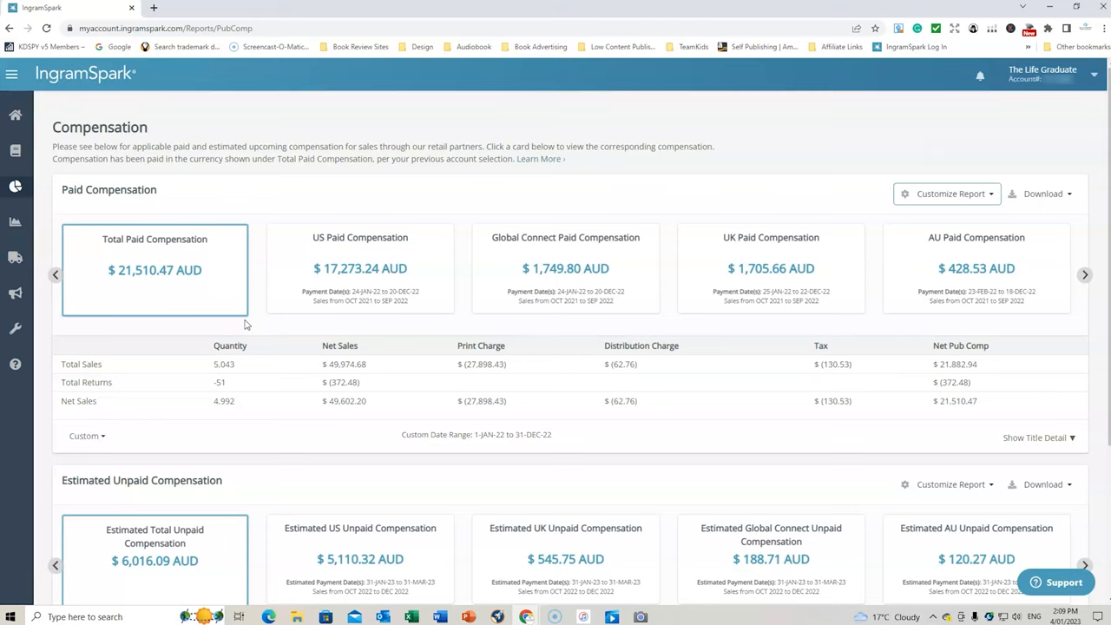
pyautogui.moveTo(113, 328)
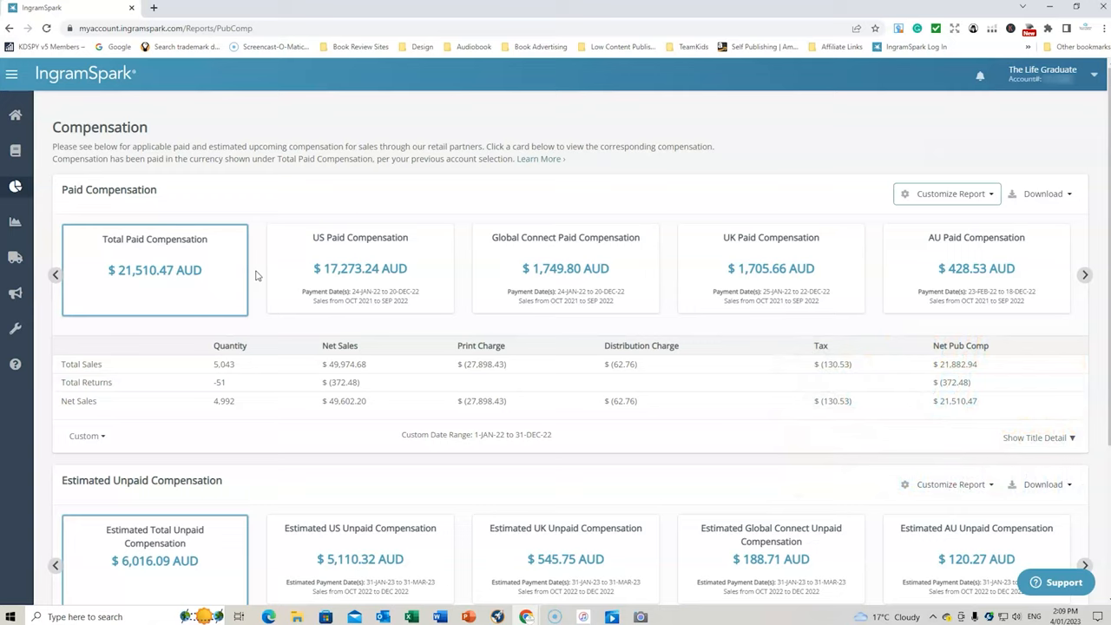
pyautogui.moveTo(215, 277)
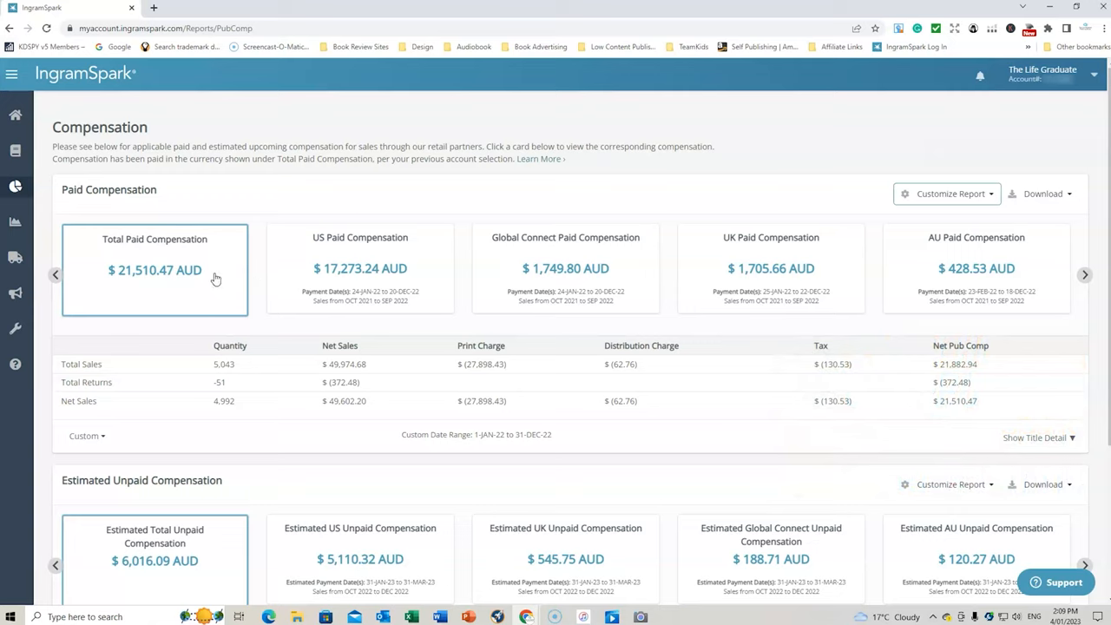
pyautogui.moveTo(255, 263)
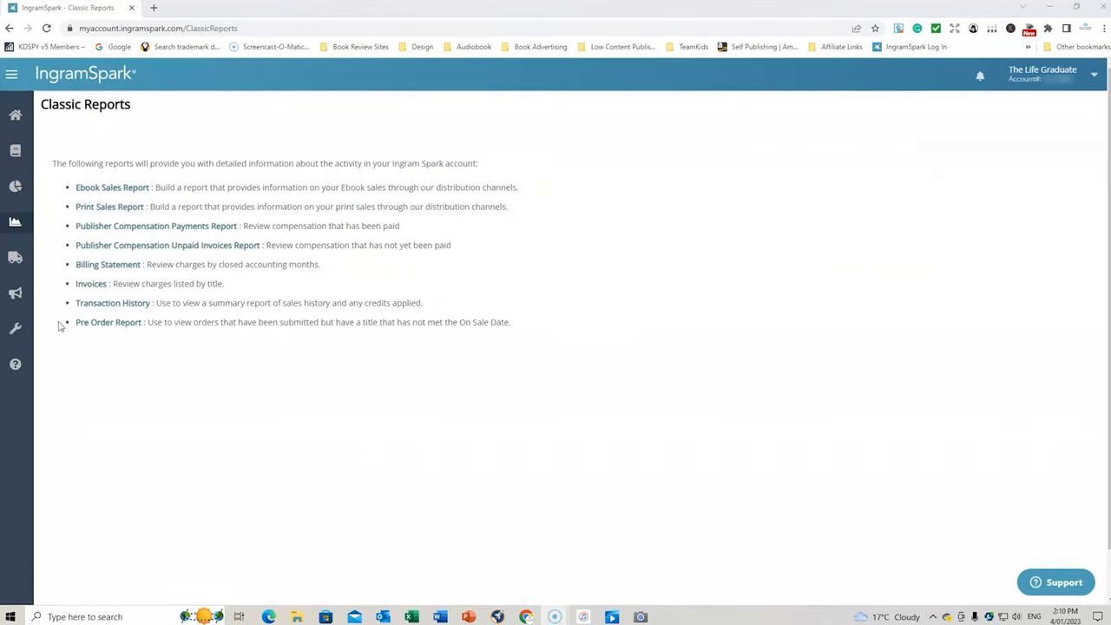
# Step: Set the Publisher Compensation report dates to 01/12/2022–31/12/2022
pyautogui.click(109, 207)
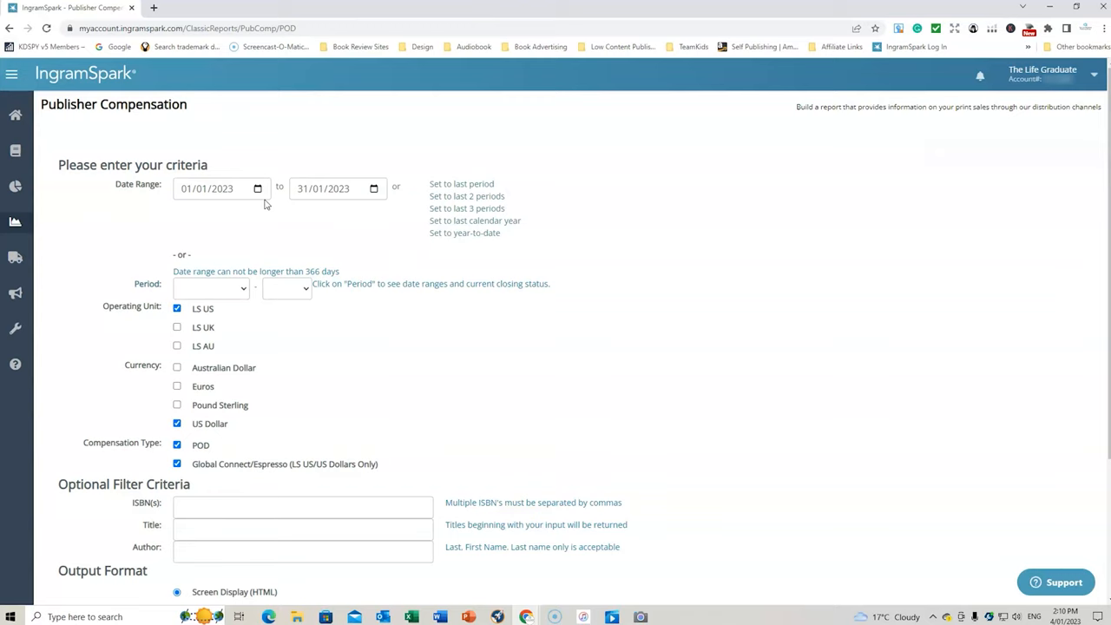
pyautogui.click(207, 187)
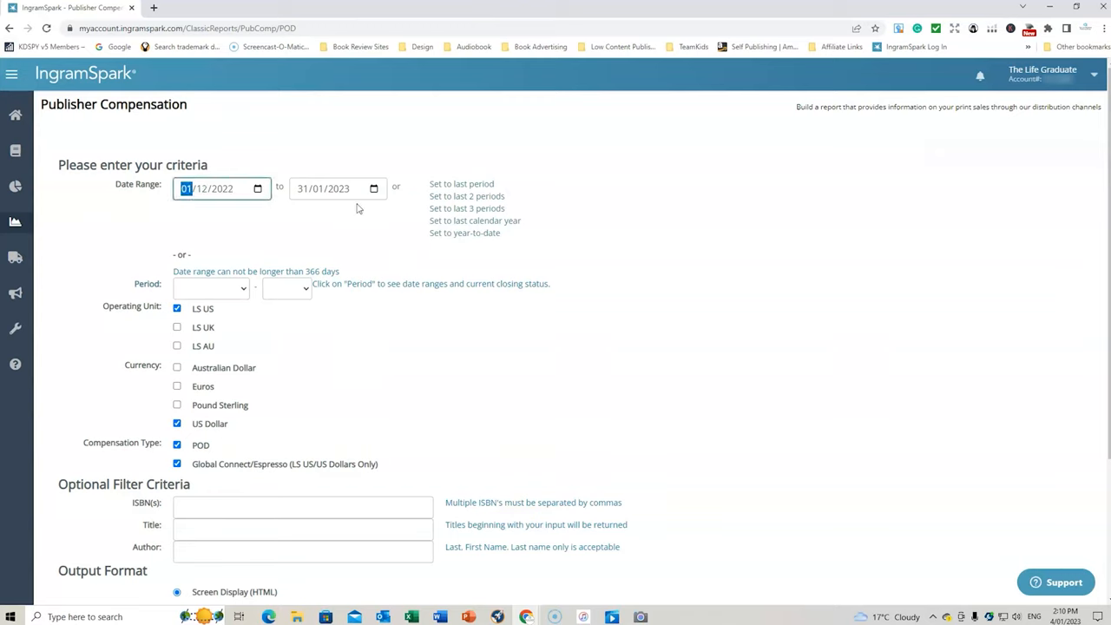
pyautogui.click(337, 188)
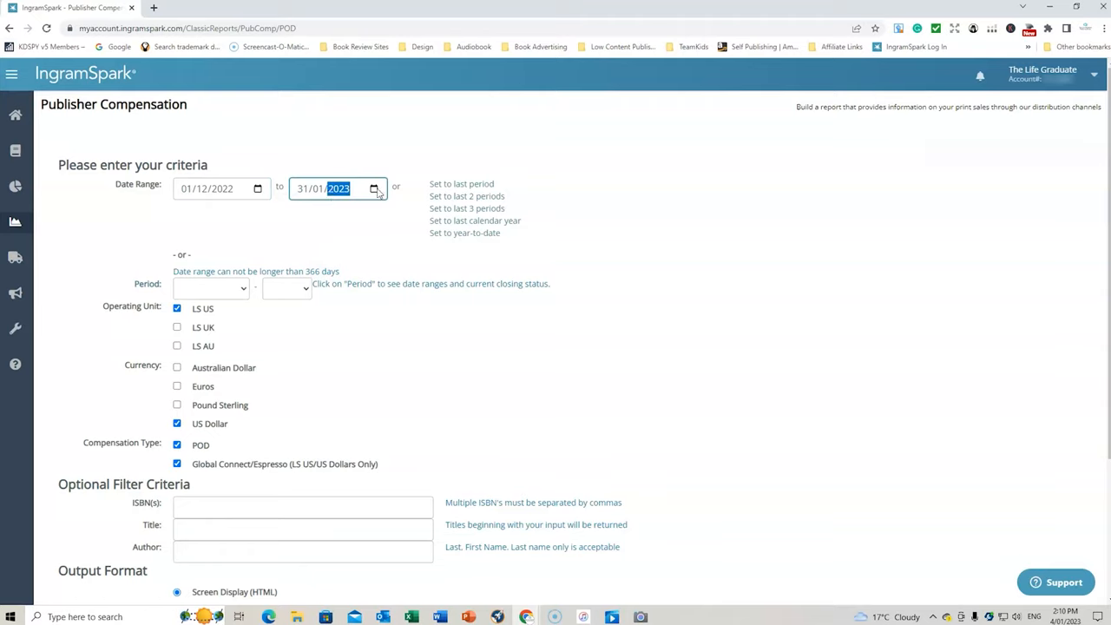
pyautogui.click(375, 187)
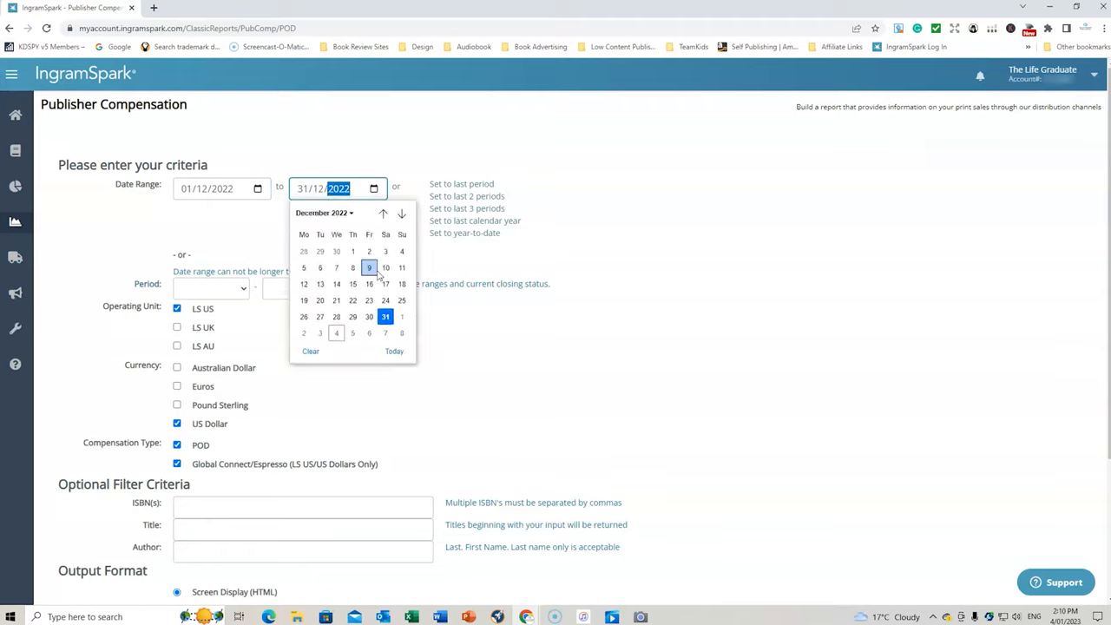
pyautogui.click(208, 222)
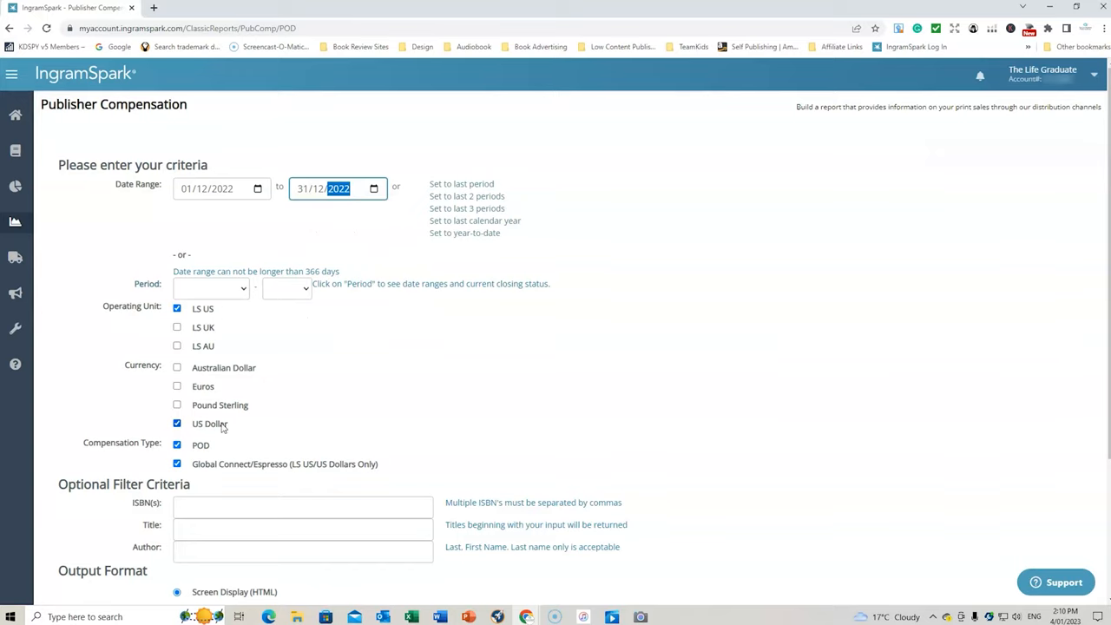
# Step: Include POD sales and submit to generate the compensation report
pyautogui.click(177, 463)
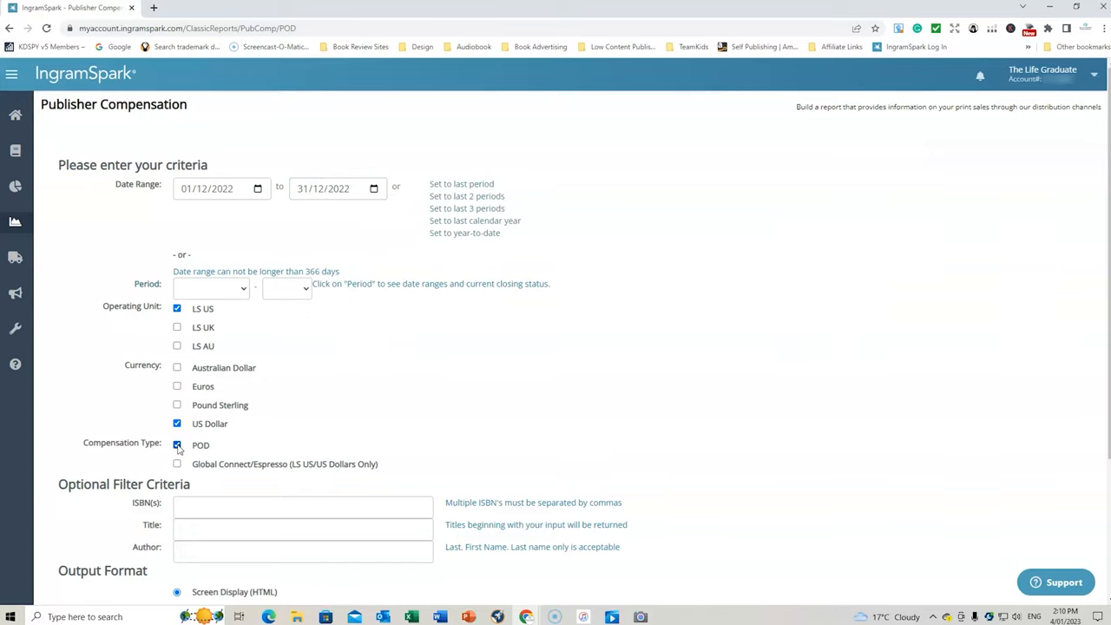
pyautogui.scroll(-3)
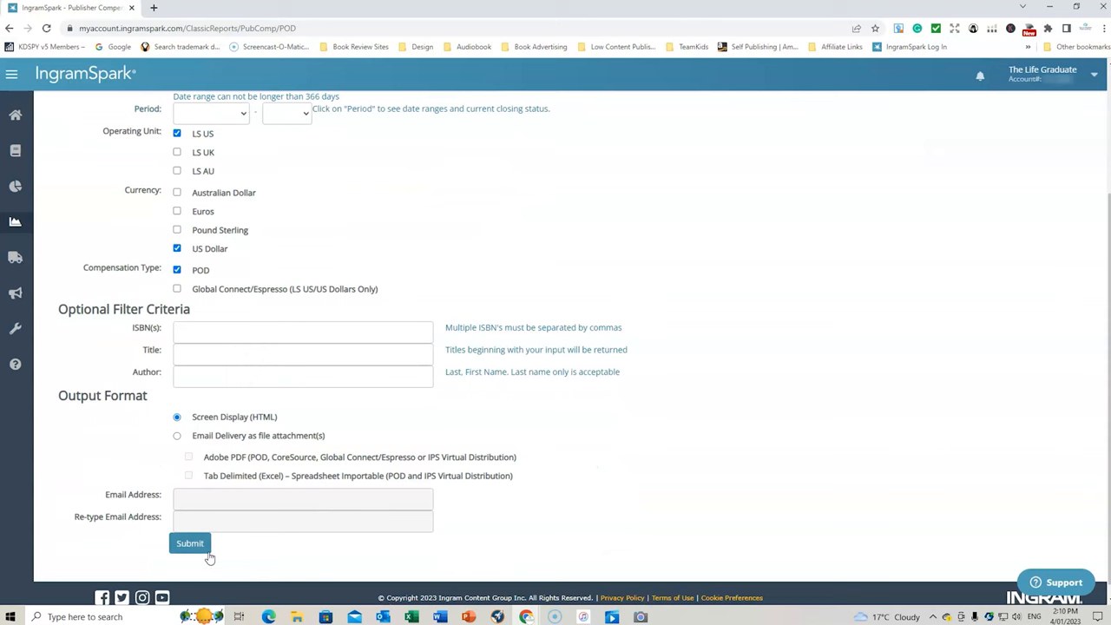
pyautogui.click(189, 542)
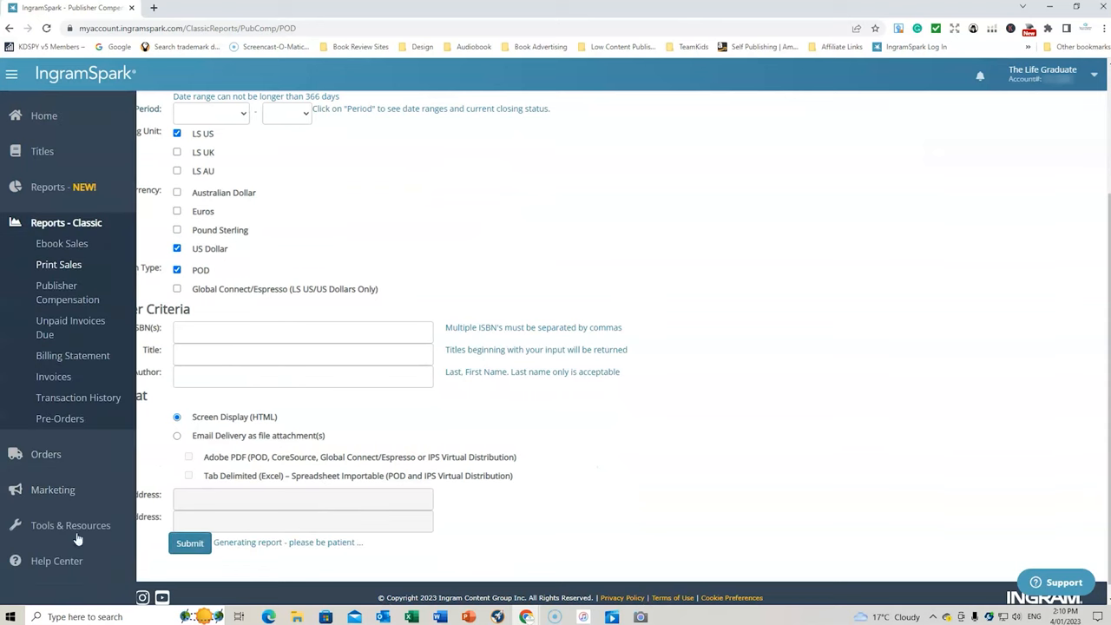
pyautogui.click(190, 541)
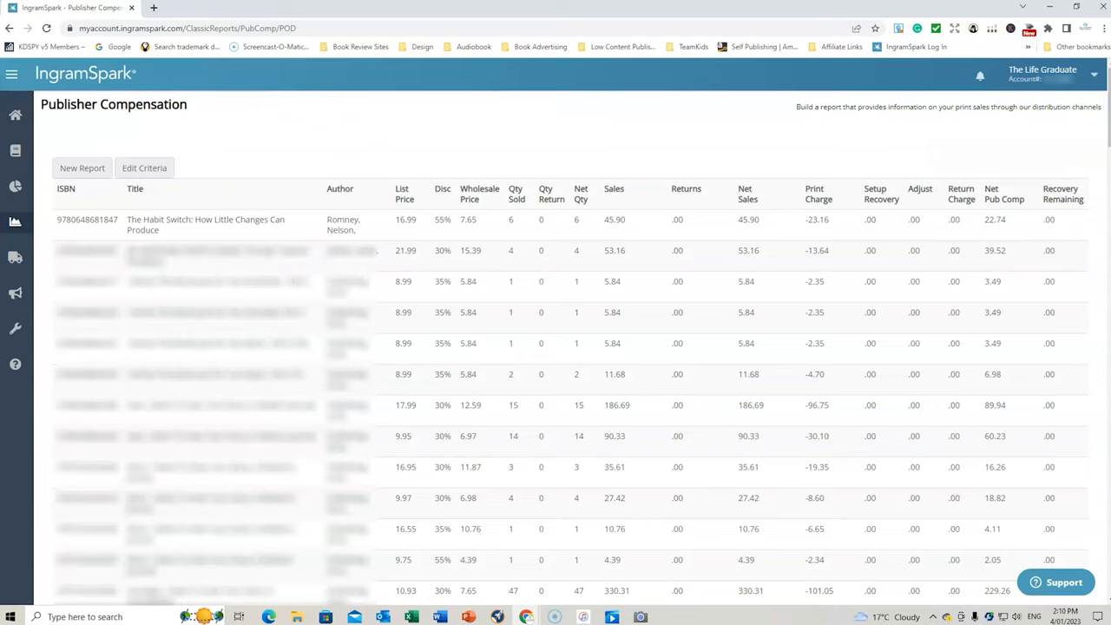
pyautogui.moveTo(416, 379)
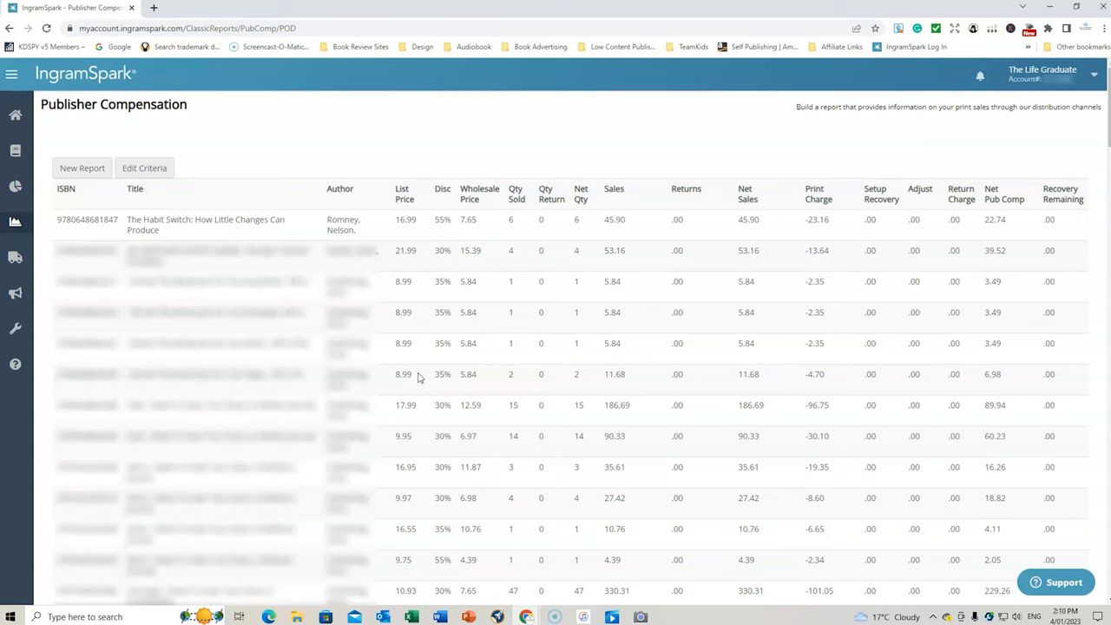
# Step: Scroll the results to the title with 231 returns and -829.98 net compensation
pyautogui.scroll(-3)
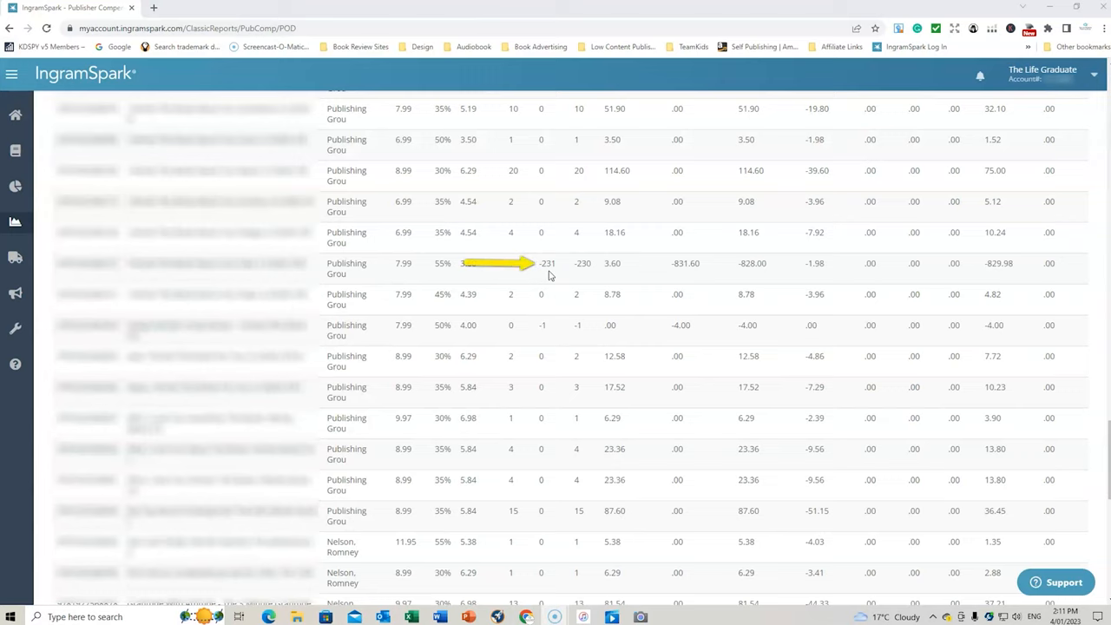
pyautogui.moveTo(441, 275)
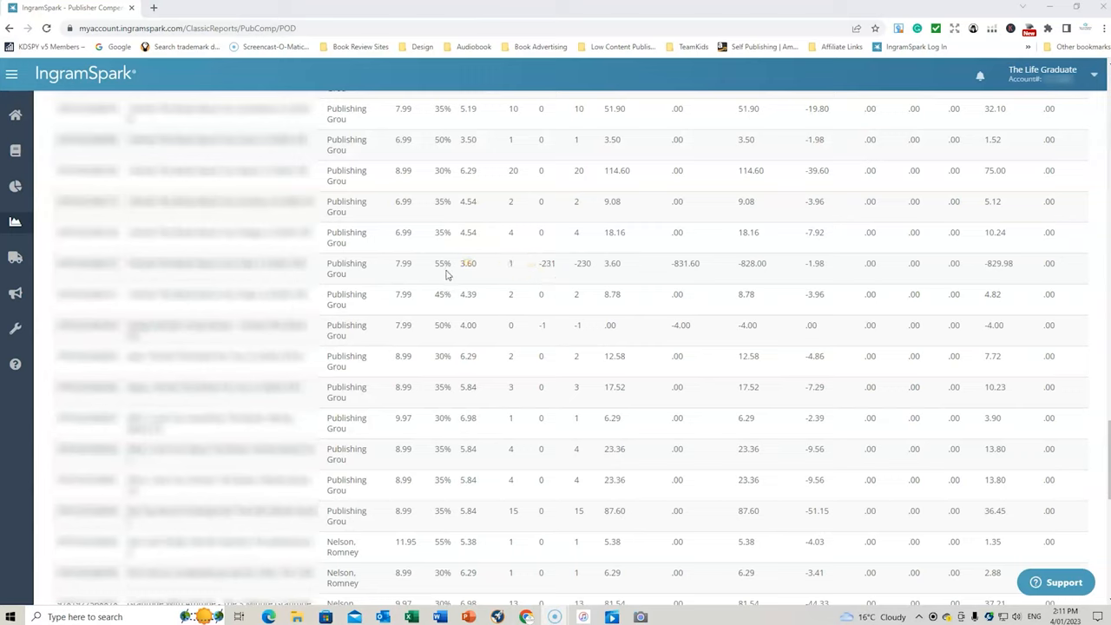
pyautogui.moveTo(455, 212)
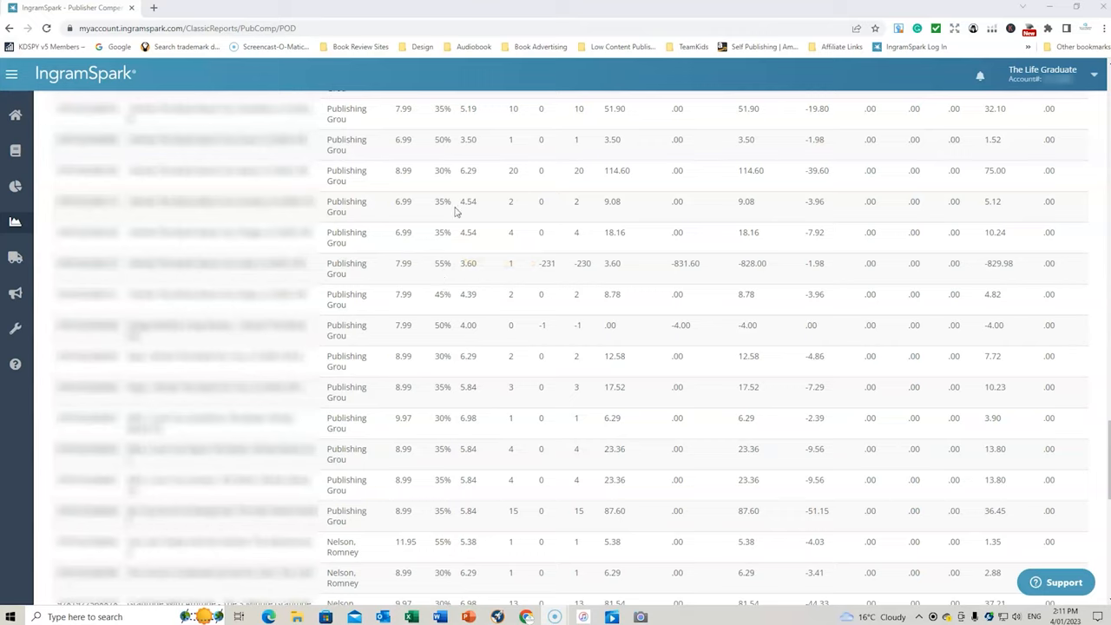
pyautogui.moveTo(448, 317)
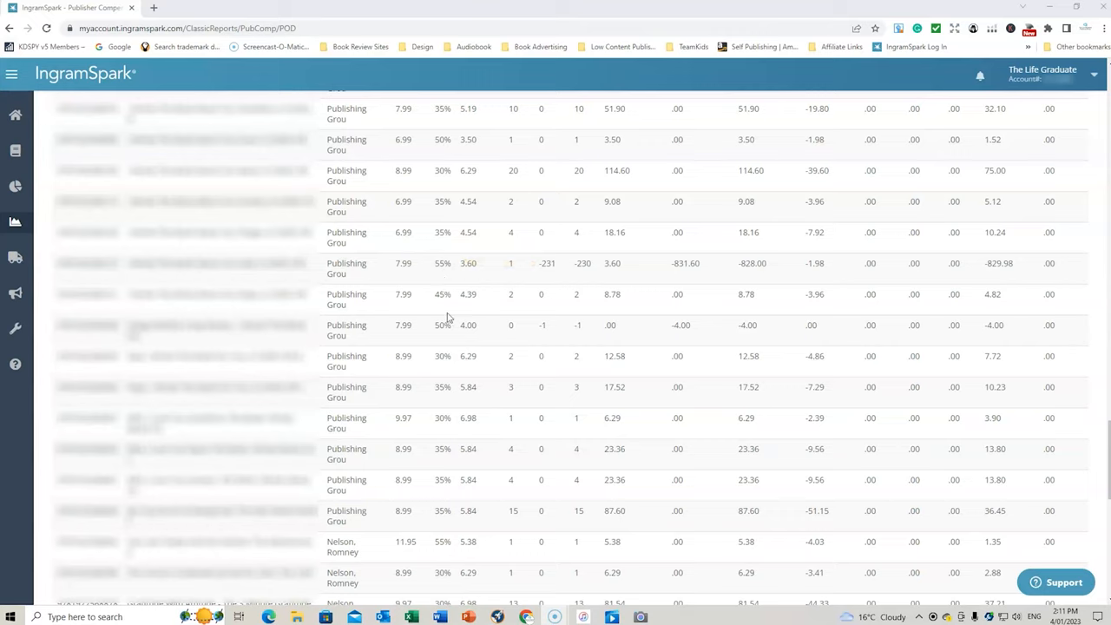
pyautogui.moveTo(452, 363)
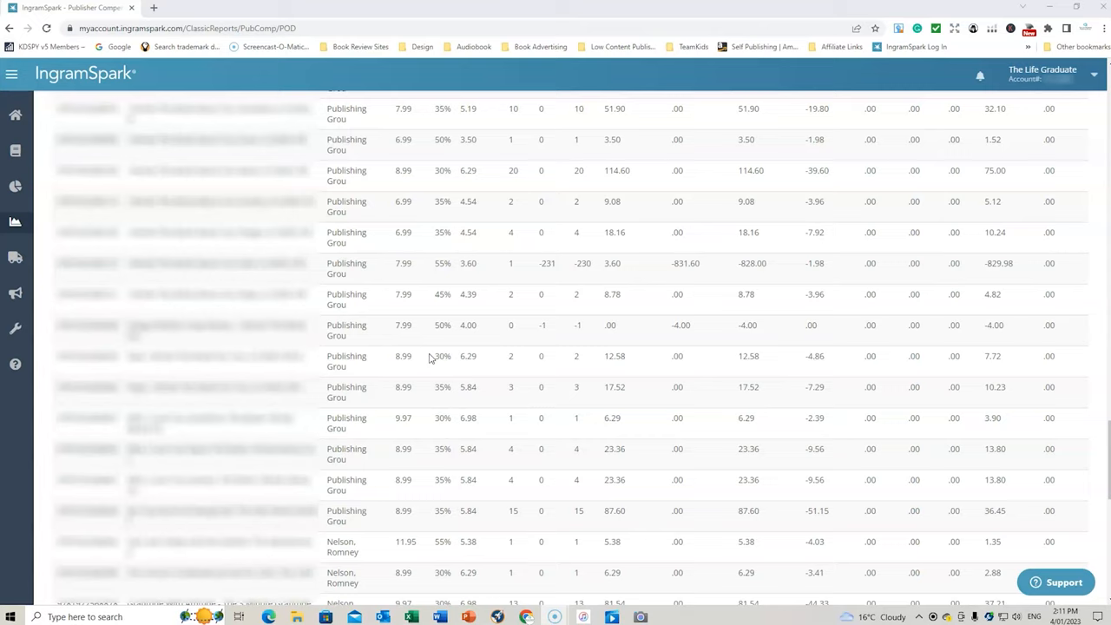
pyautogui.moveTo(444, 278)
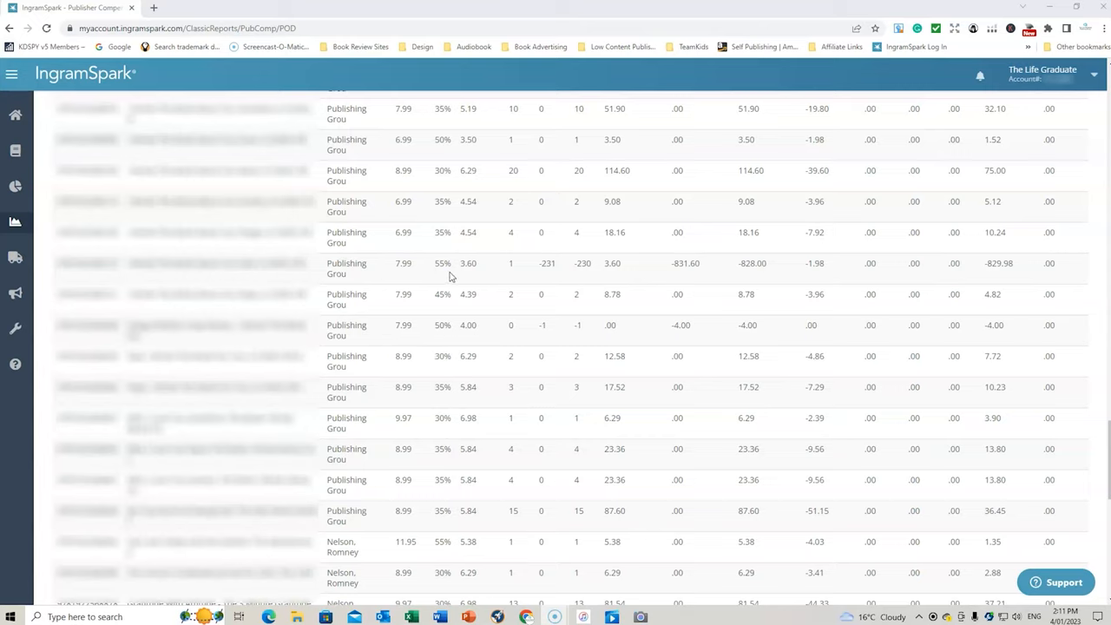
pyautogui.moveTo(542, 281)
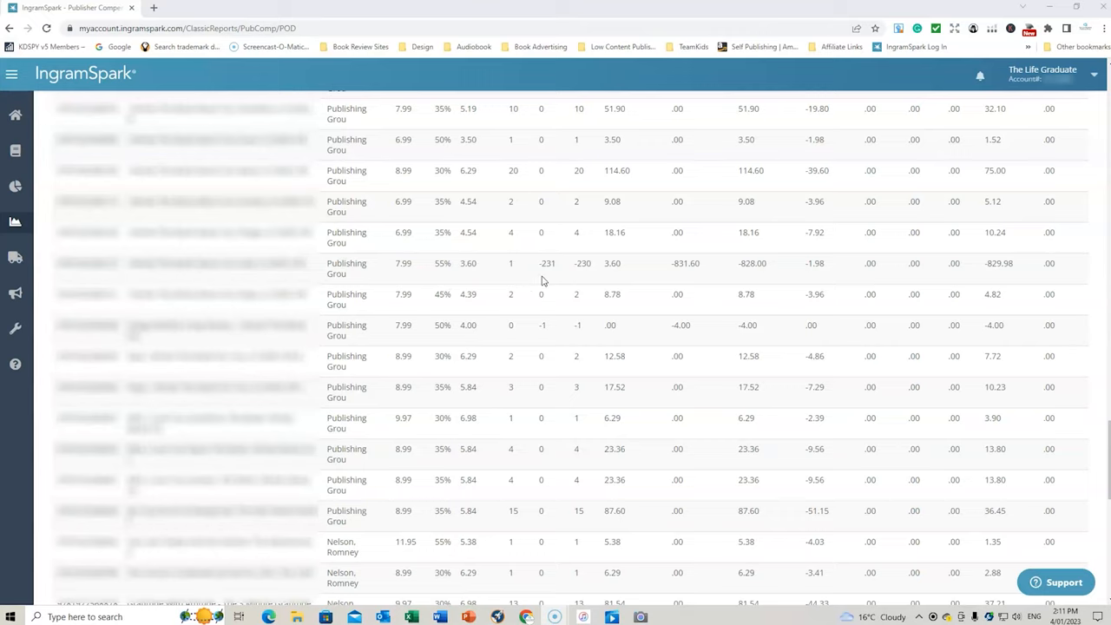
pyautogui.moveTo(536, 278)
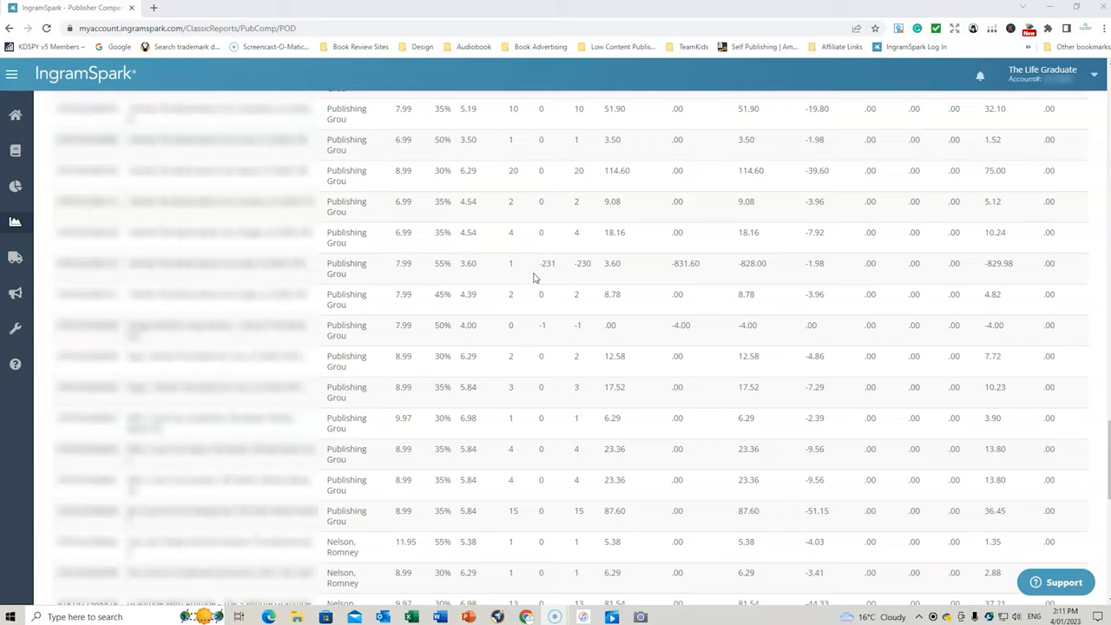
pyautogui.moveTo(555, 276)
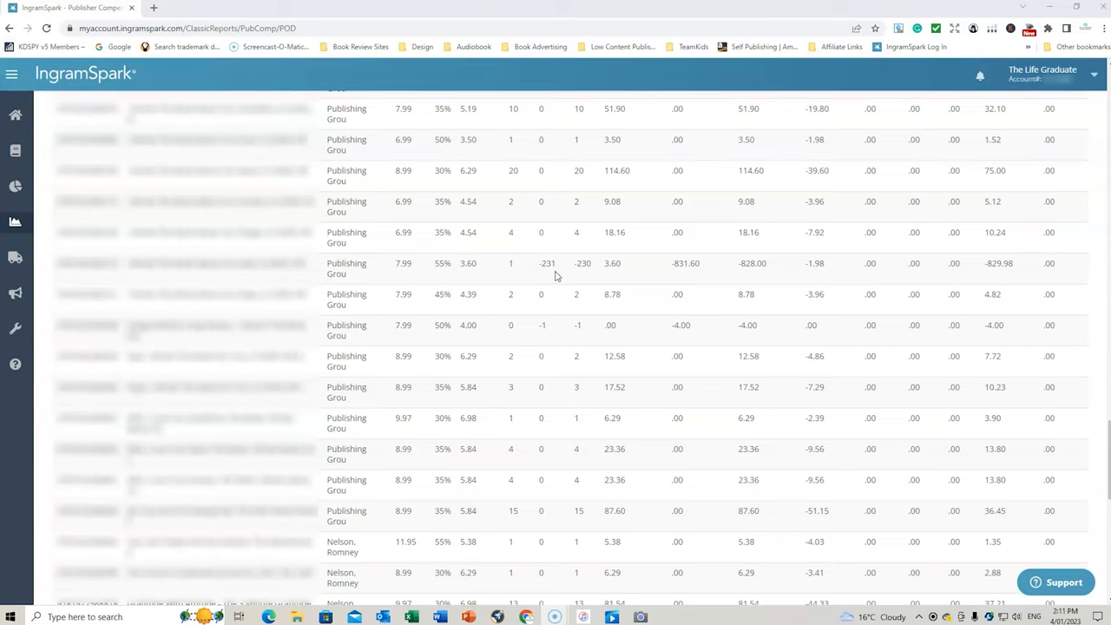
pyautogui.moveTo(580, 278)
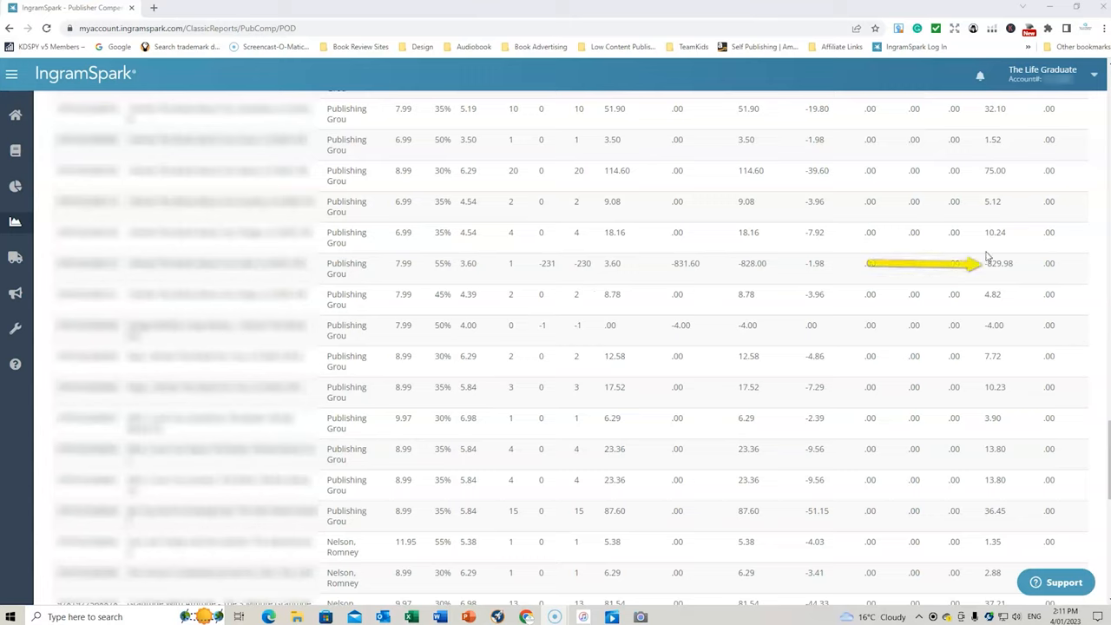
pyautogui.moveTo(1016, 263)
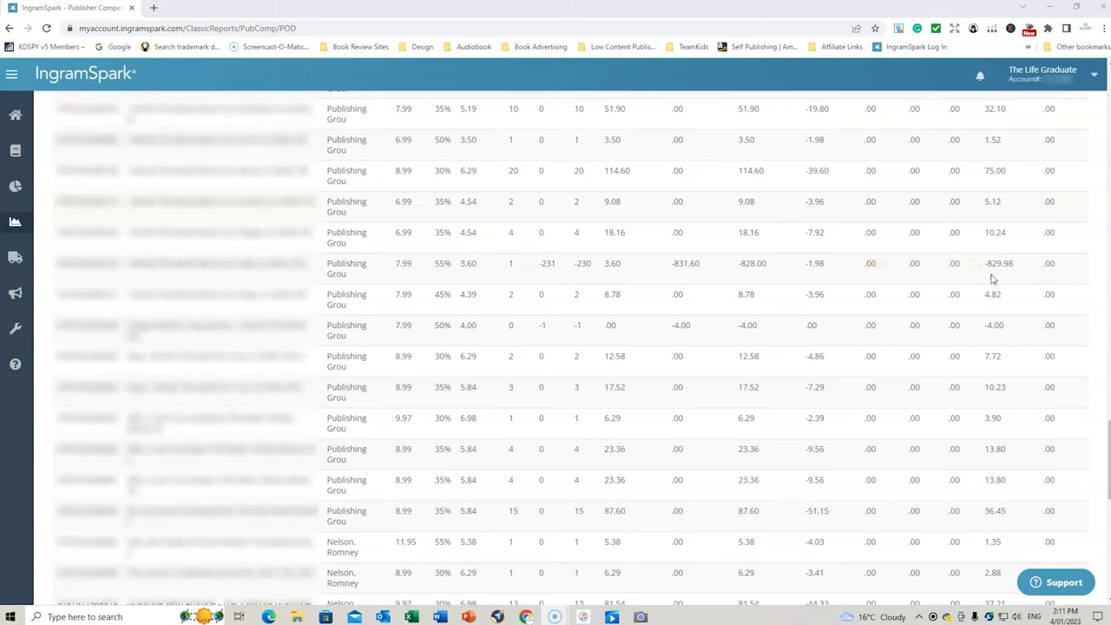
pyautogui.moveTo(621, 276)
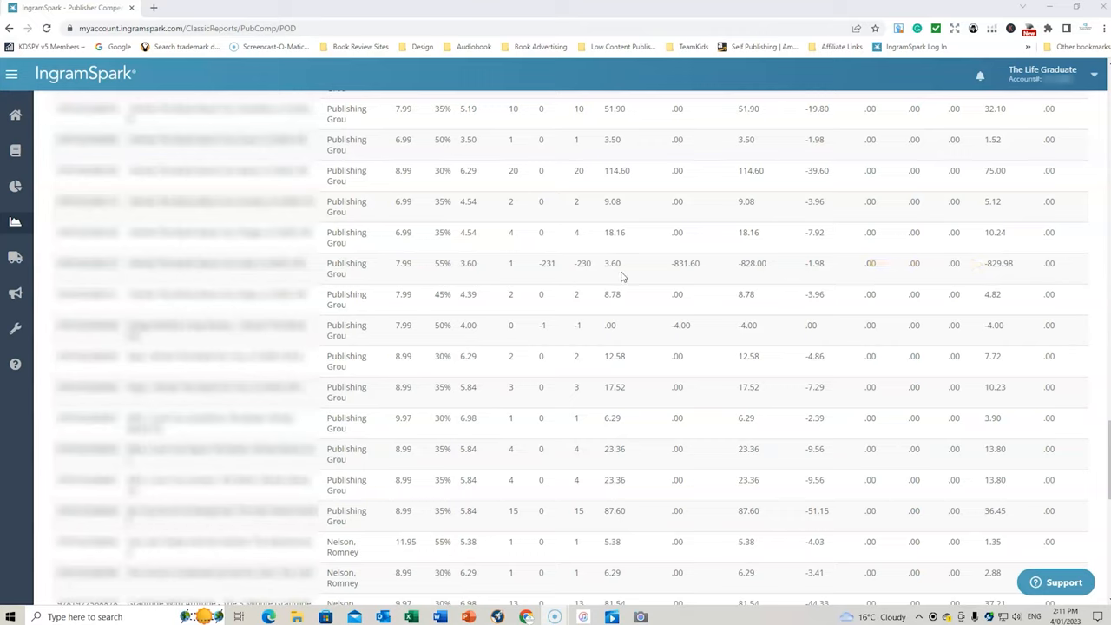
pyautogui.moveTo(548, 281)
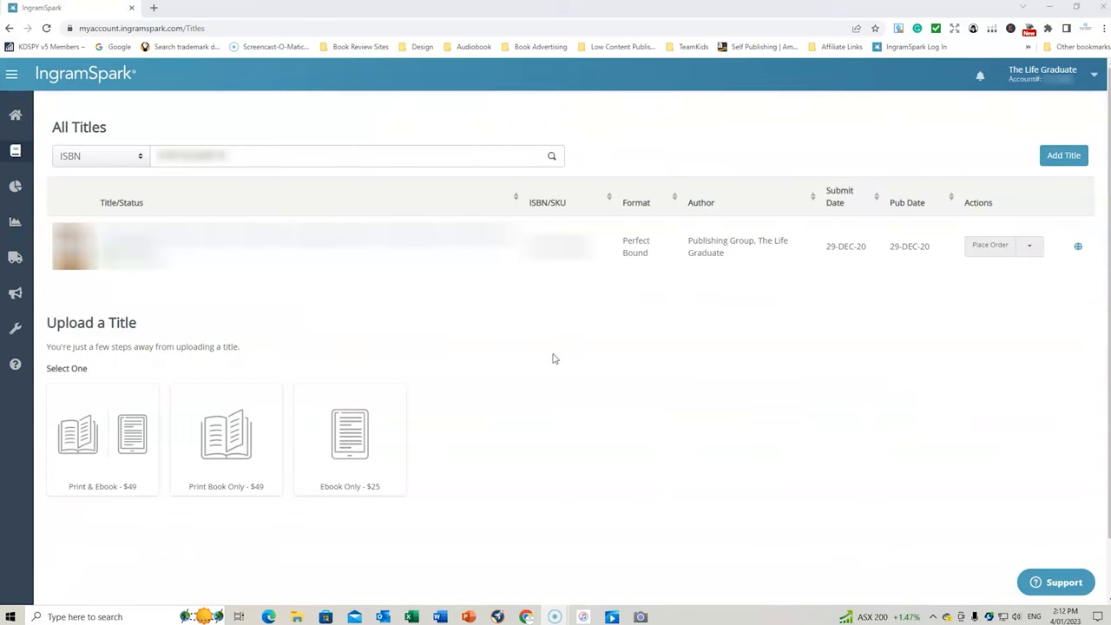
pyautogui.moveTo(224, 190)
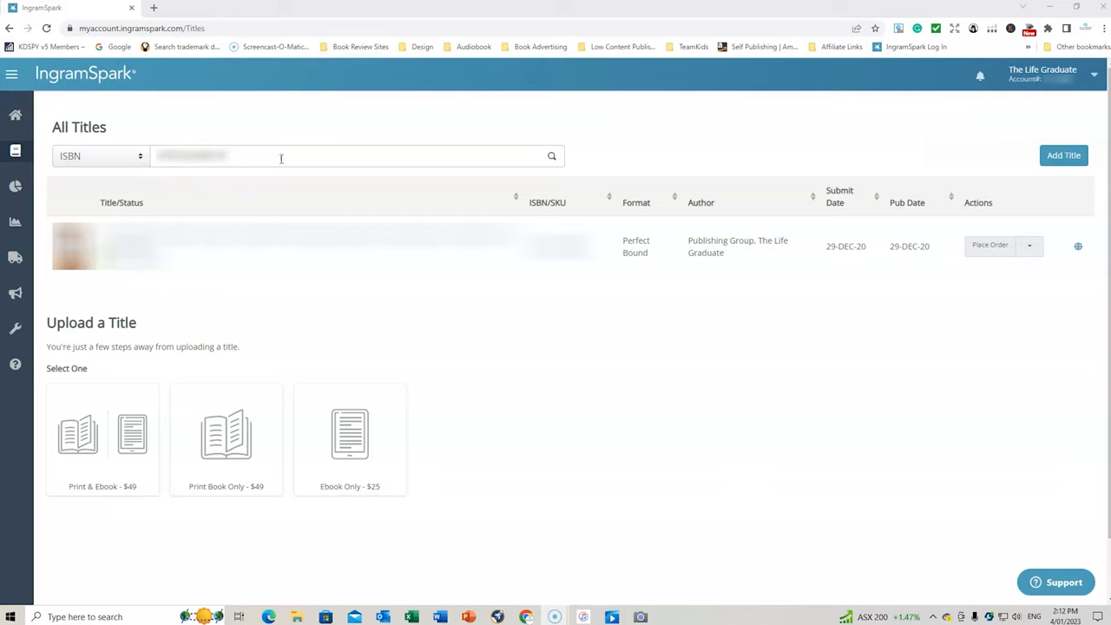
pyautogui.moveTo(555, 302)
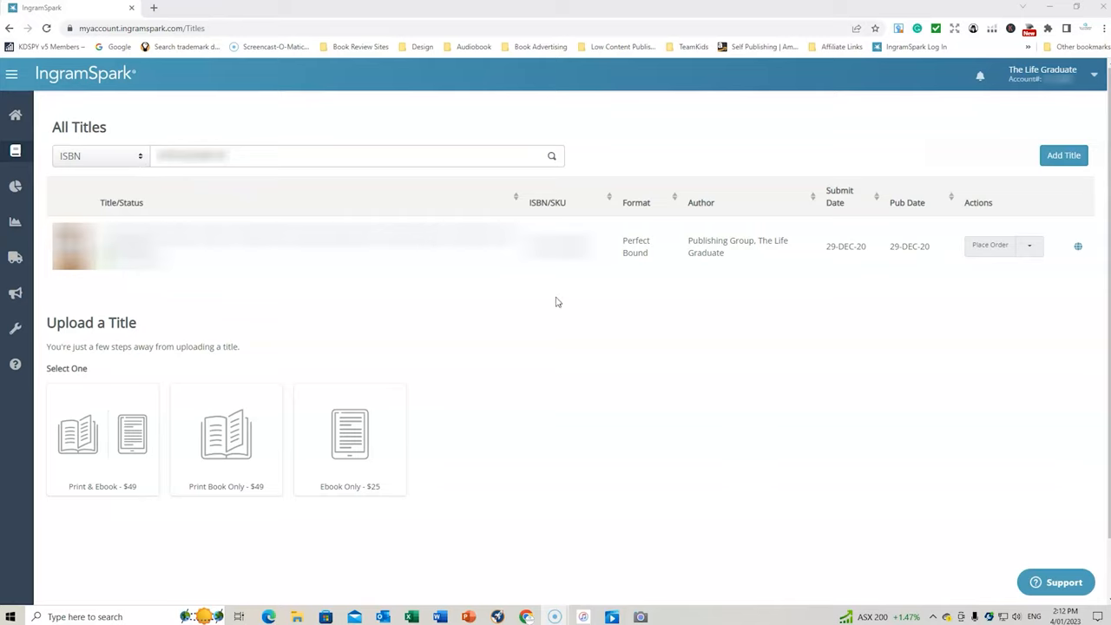
# Step: Choose Edit Title from the title's Actions menu in All Titles
pyautogui.click(1029, 246)
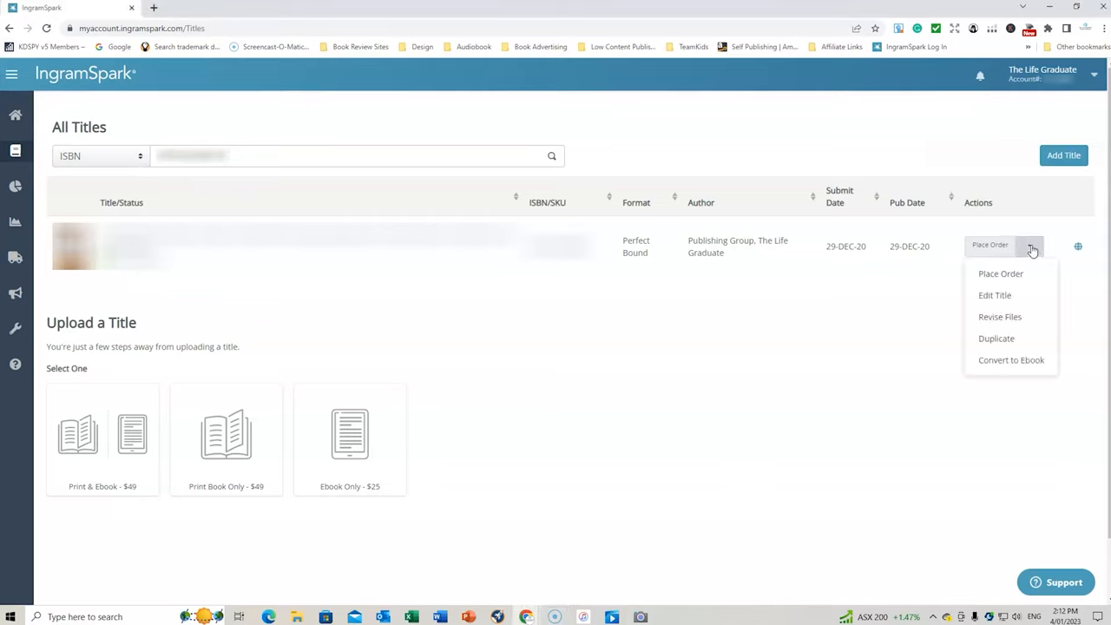
pyautogui.click(995, 295)
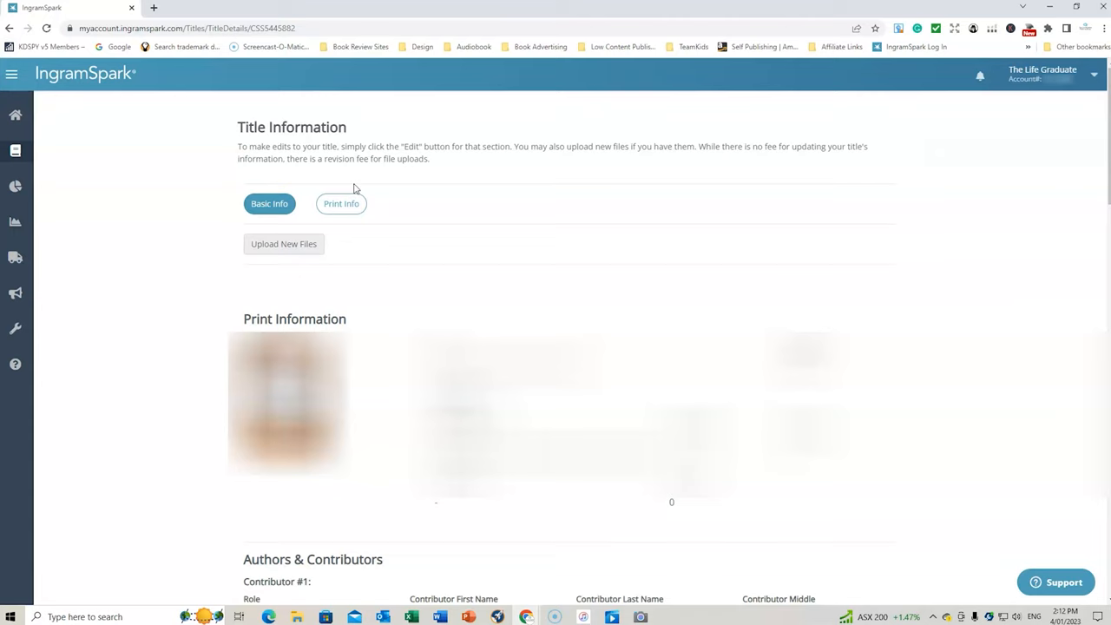
# Step: Show the Print Info details down to Print Pricing and Pricing Effective 6-JAN-23
pyautogui.click(340, 203)
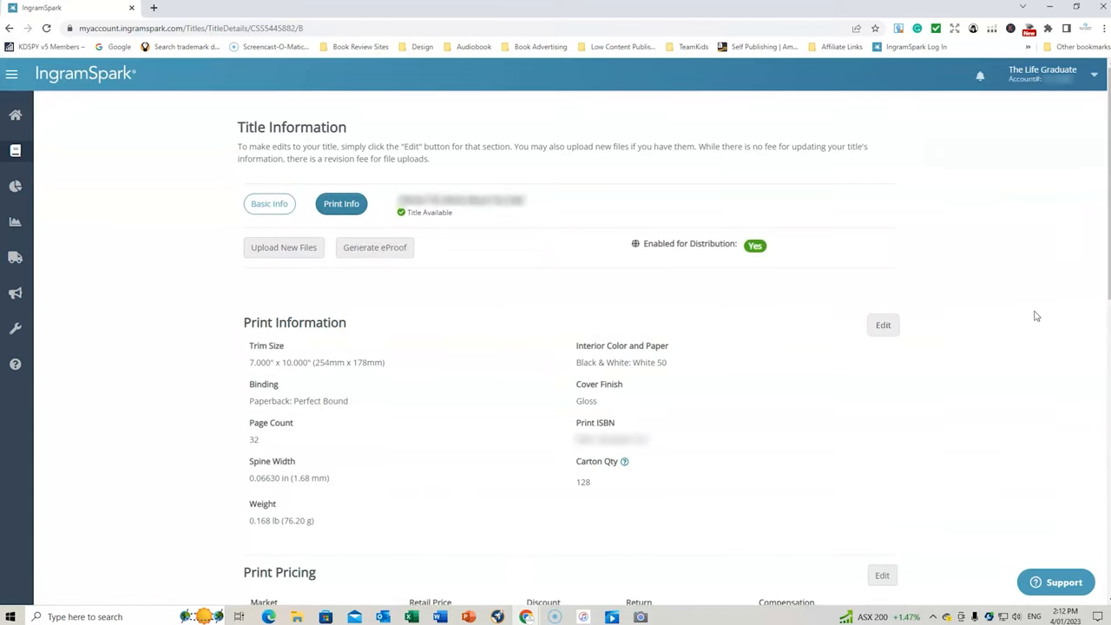
pyautogui.scroll(-3)
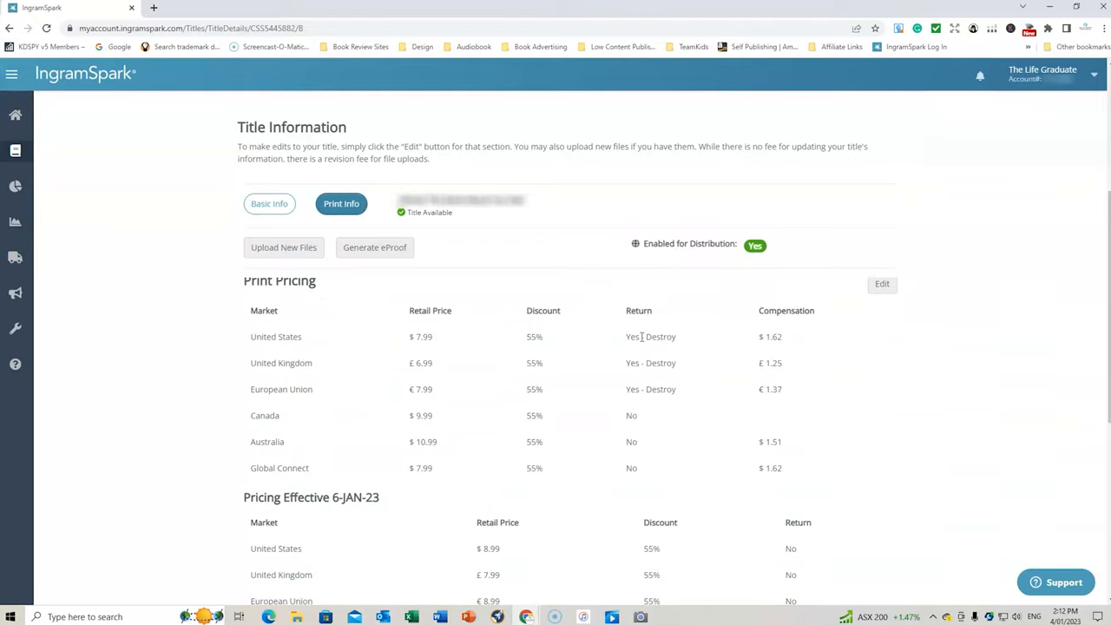
pyautogui.moveTo(630, 338)
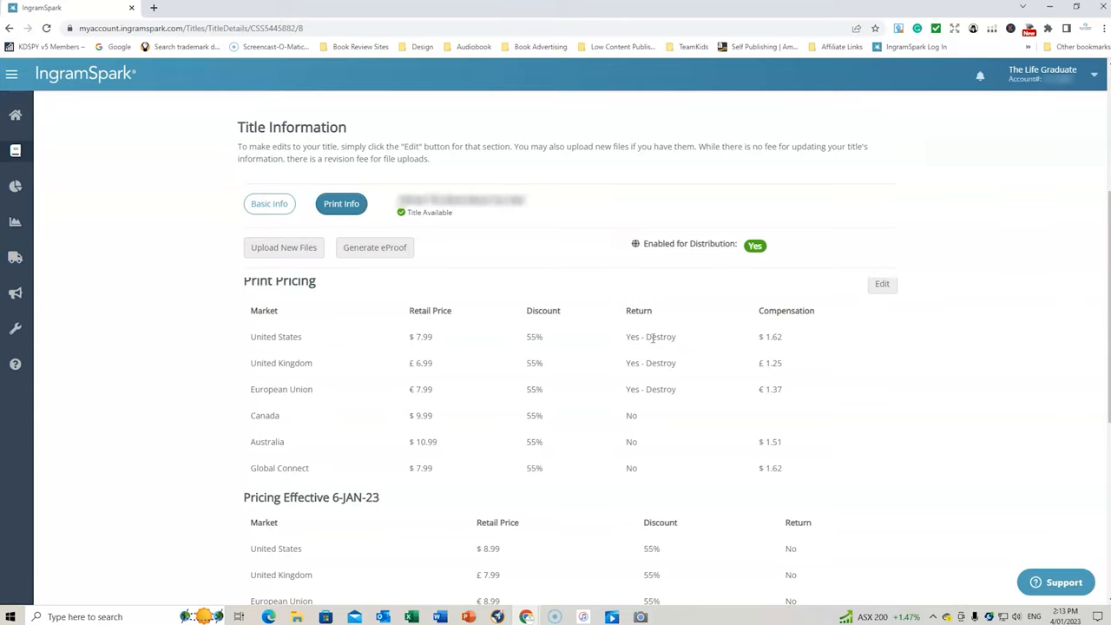
pyautogui.scroll(-3)
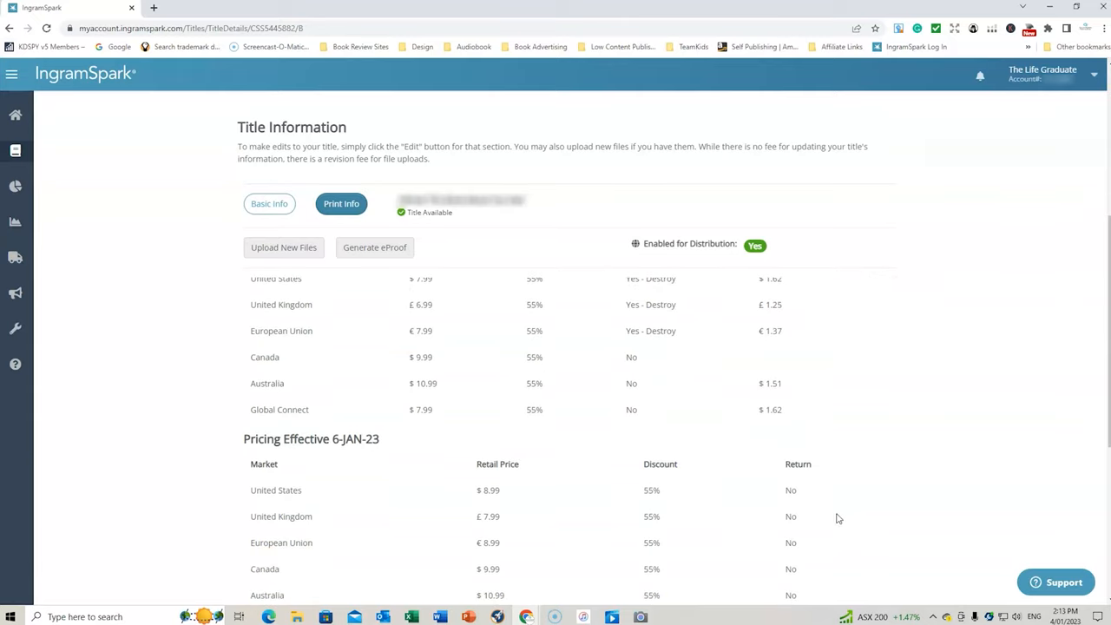
pyautogui.scroll(3)
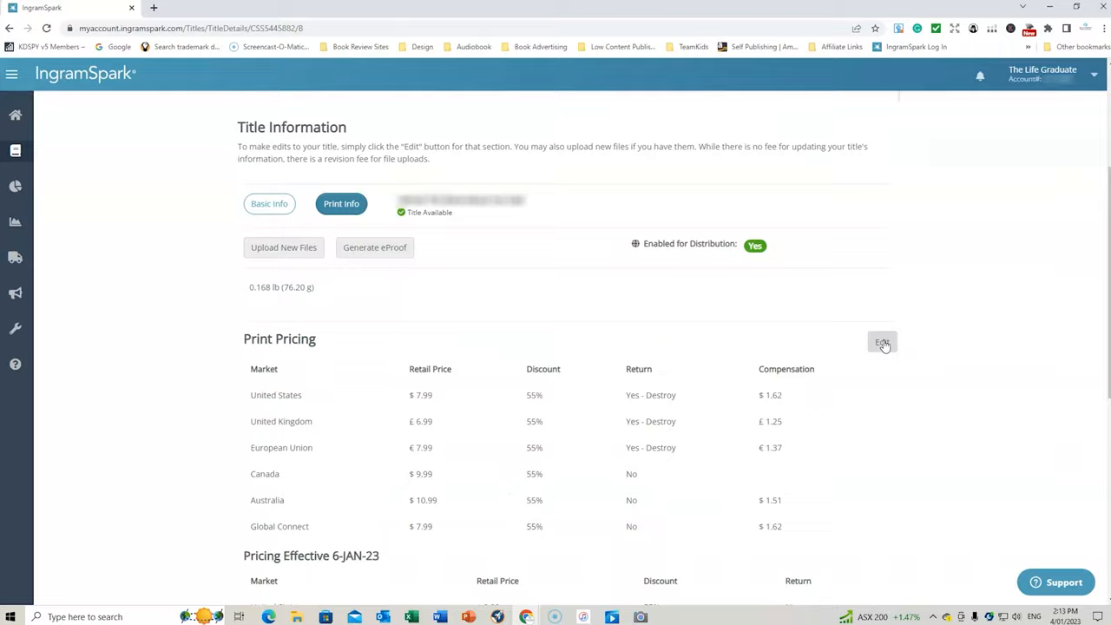
# Step: Edit print pricing: US discount 30, UK and European Union switched to custom 'Other' discounts
pyautogui.click(881, 341)
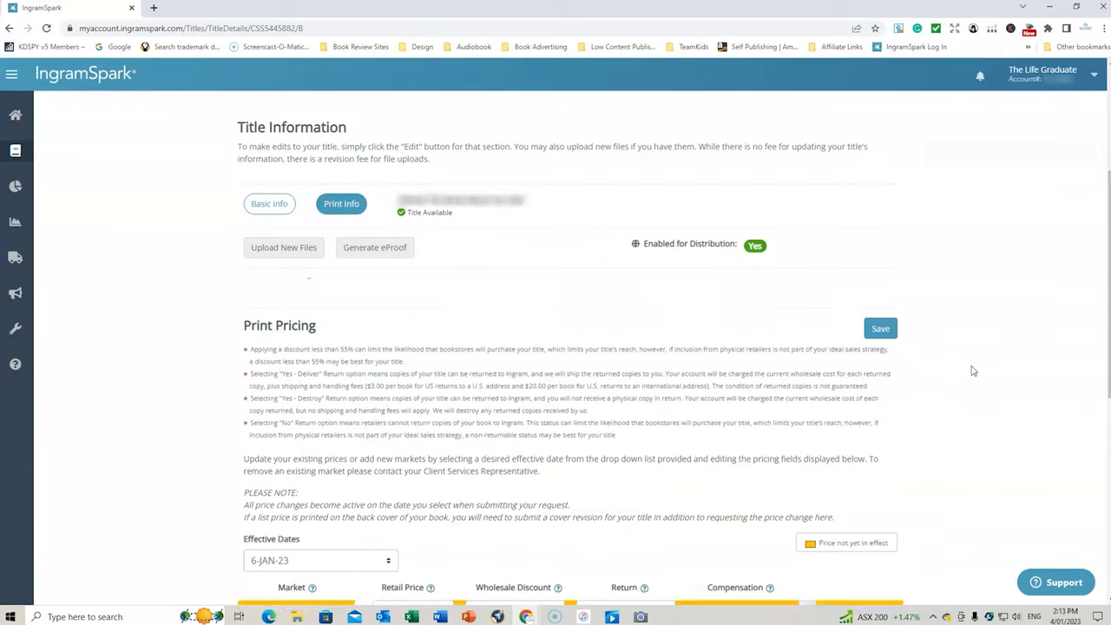
pyautogui.scroll(-3)
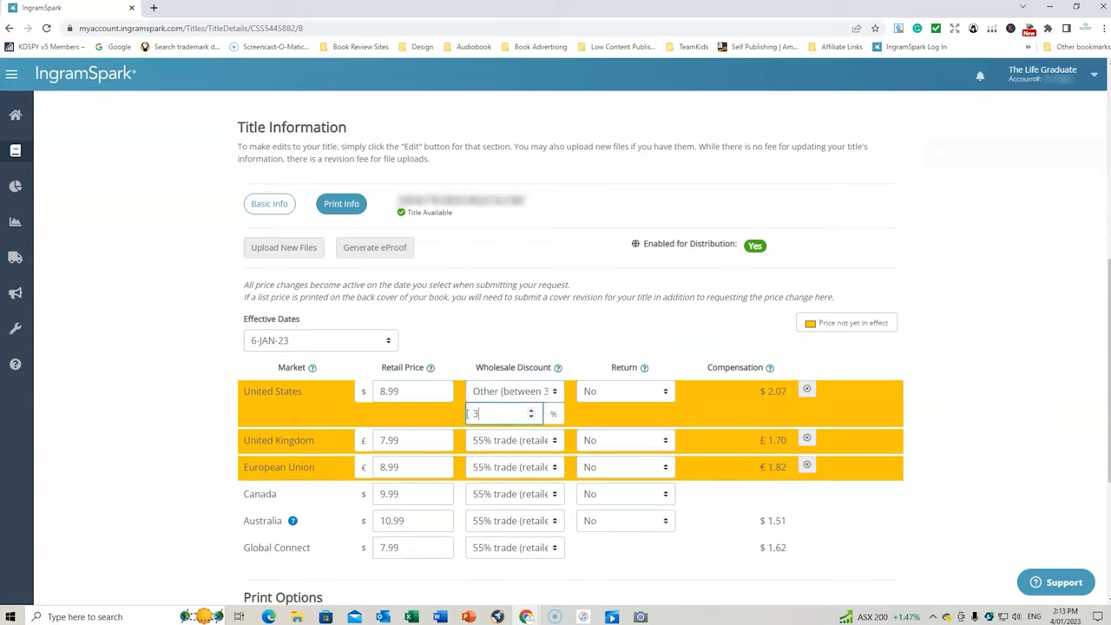
pyautogui.write('0')
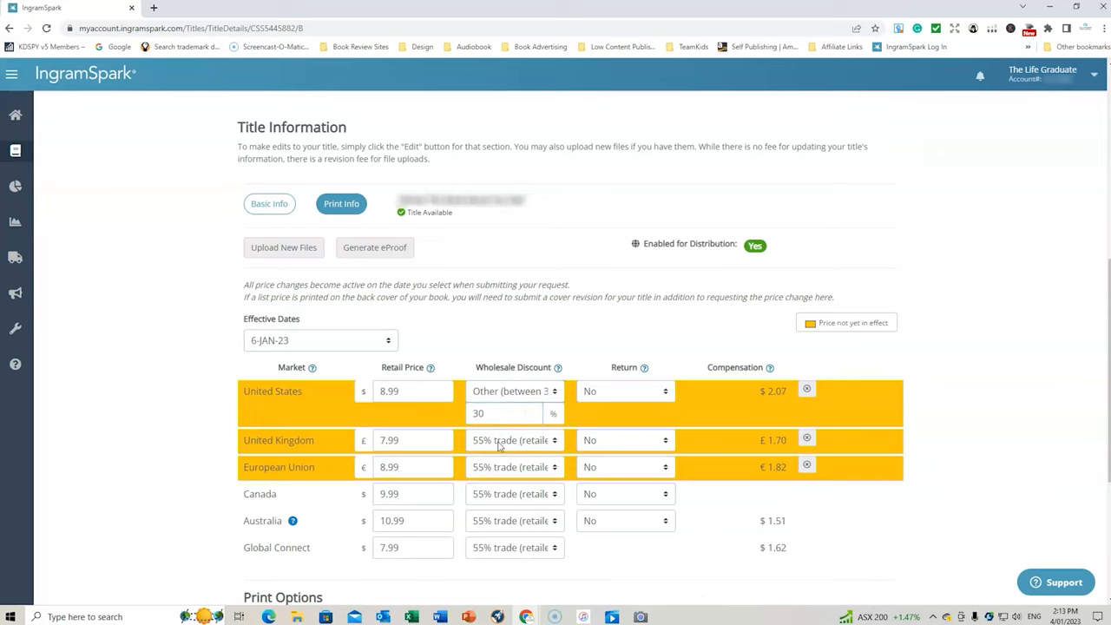
pyautogui.click(514, 441)
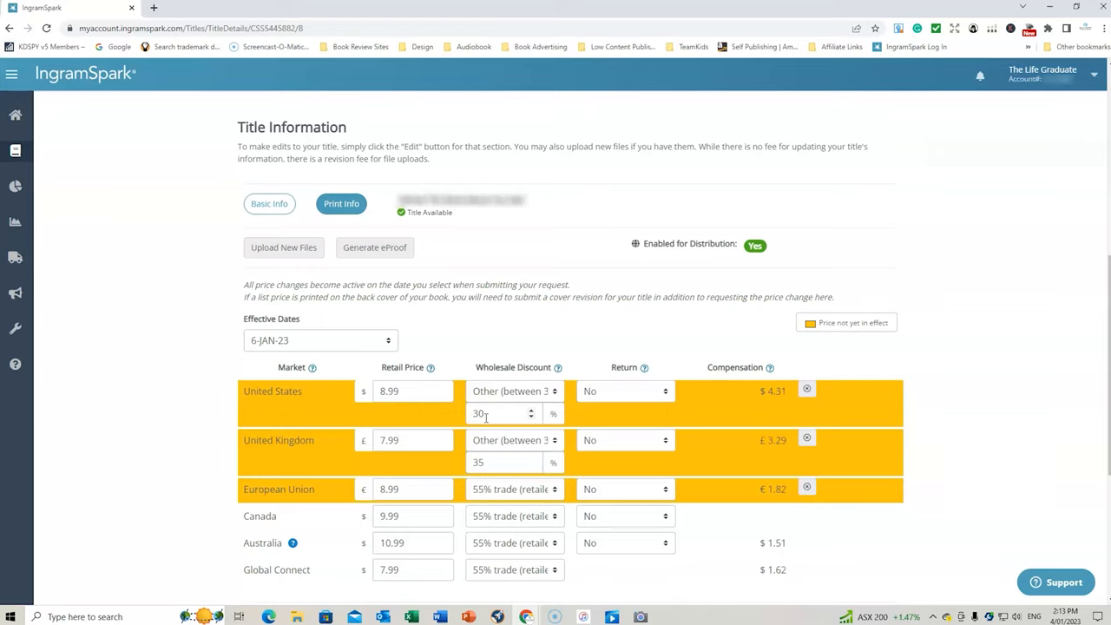
pyautogui.click(514, 489)
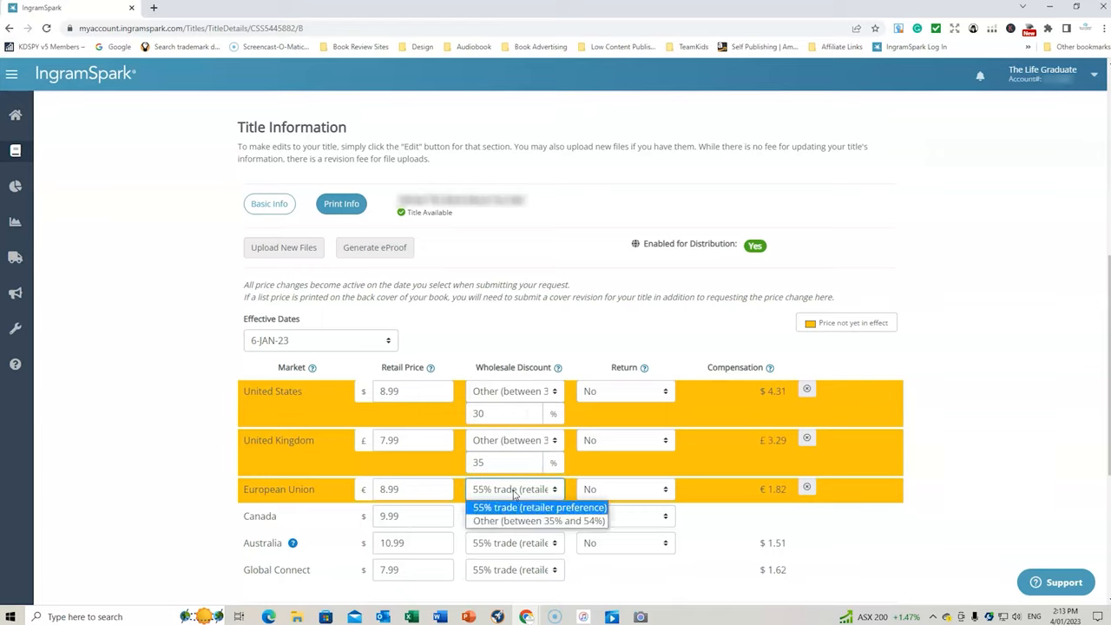
pyautogui.click(538, 521)
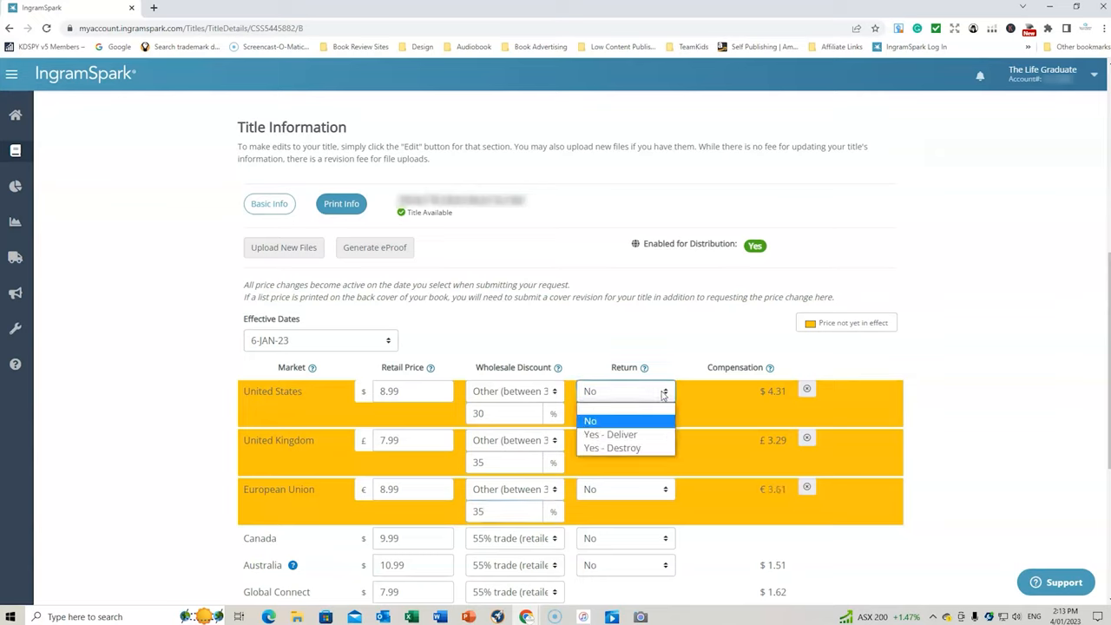
pyautogui.moveTo(611, 447)
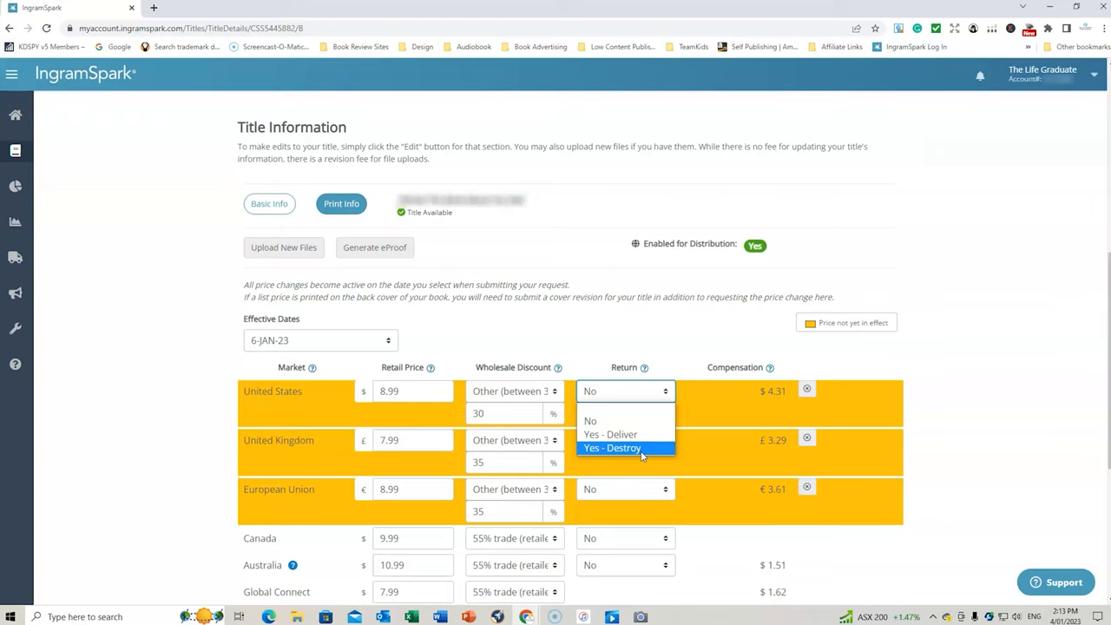
pyautogui.moveTo(611, 434)
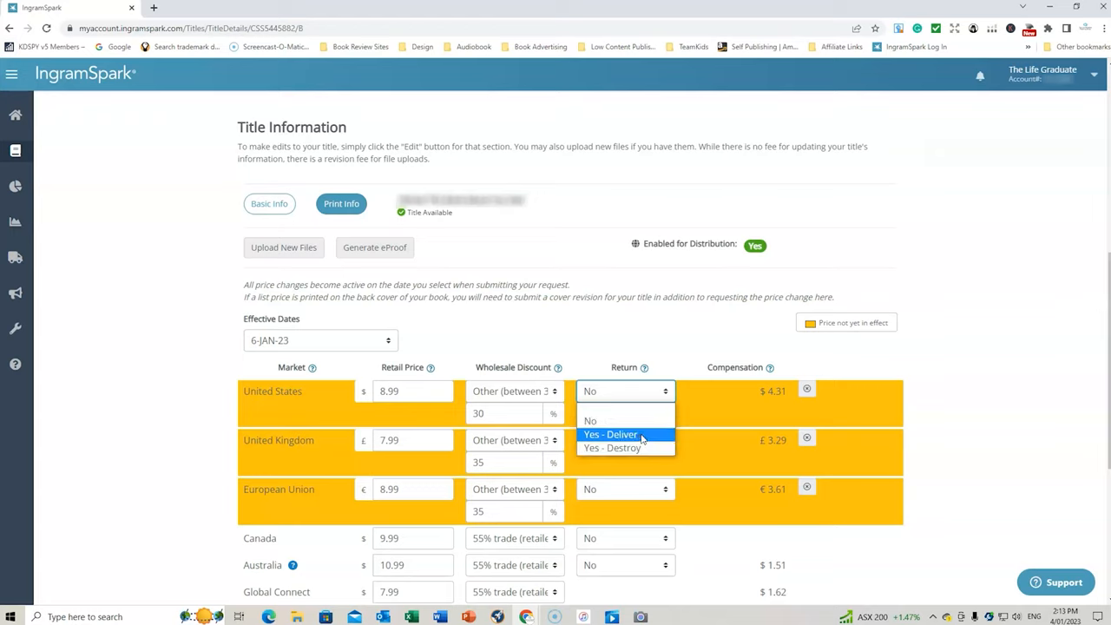
pyautogui.moveTo(611, 447)
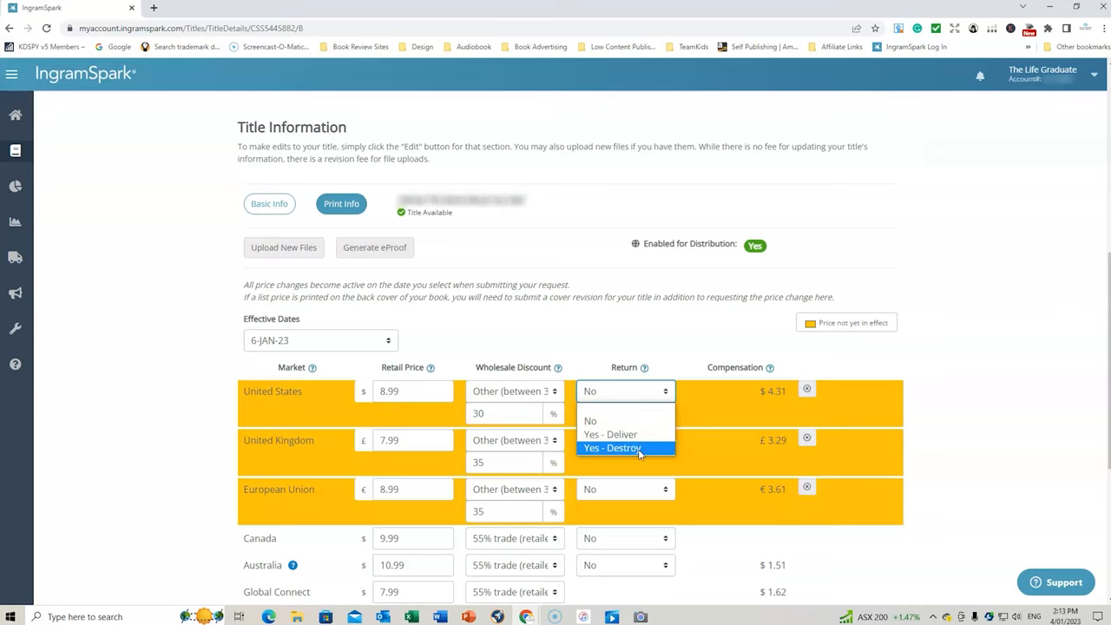
pyautogui.moveTo(640, 453)
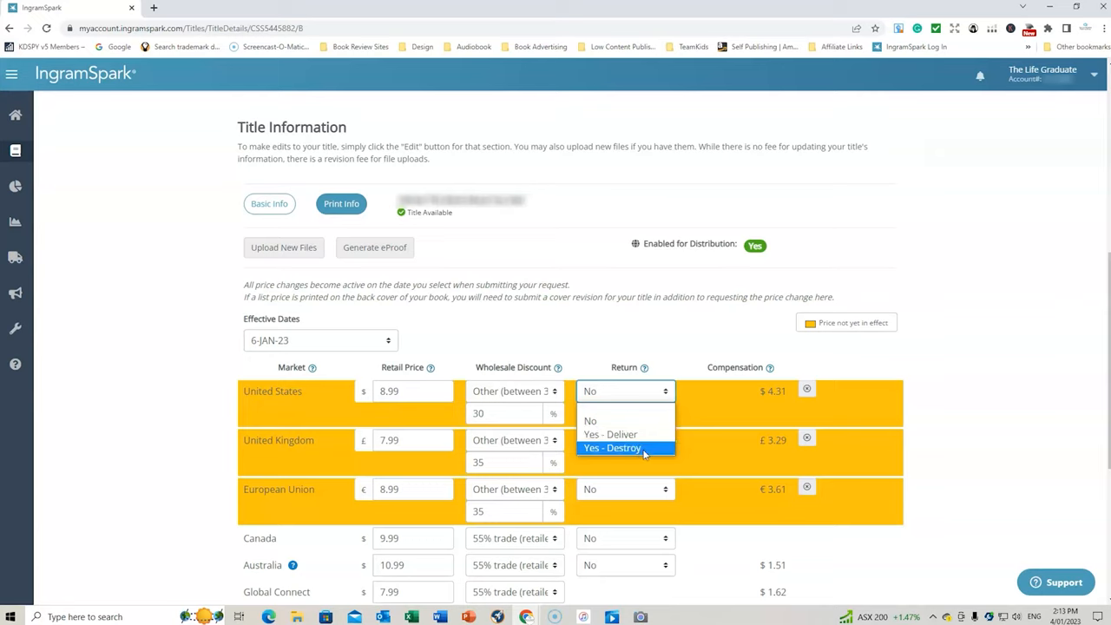
pyautogui.moveTo(649, 448)
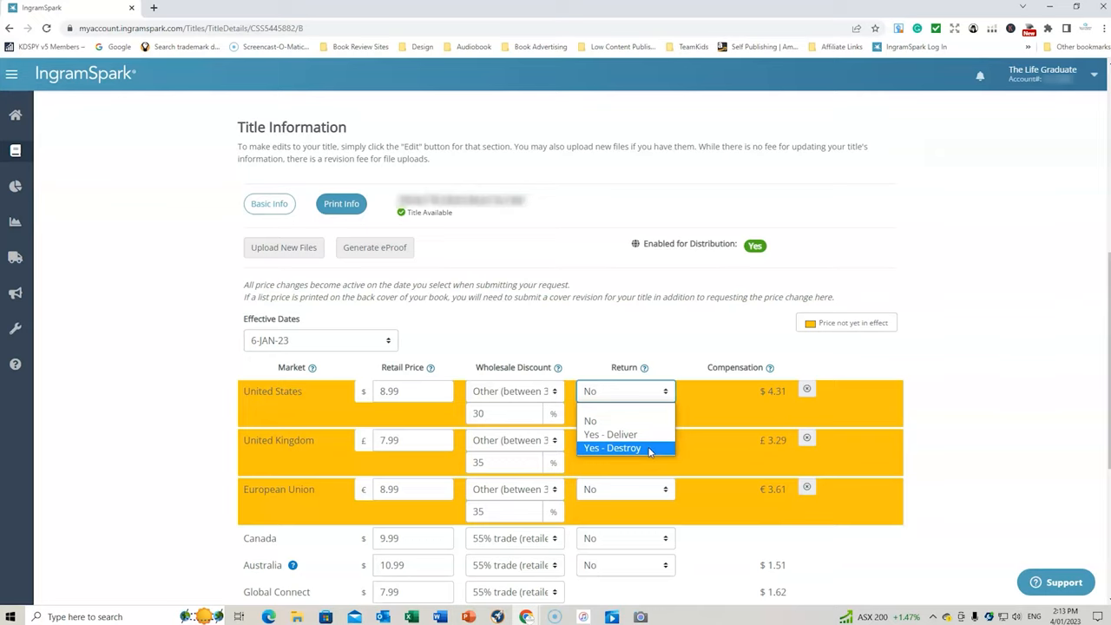
# Step: Keep United States returns set to No
pyautogui.click(590, 422)
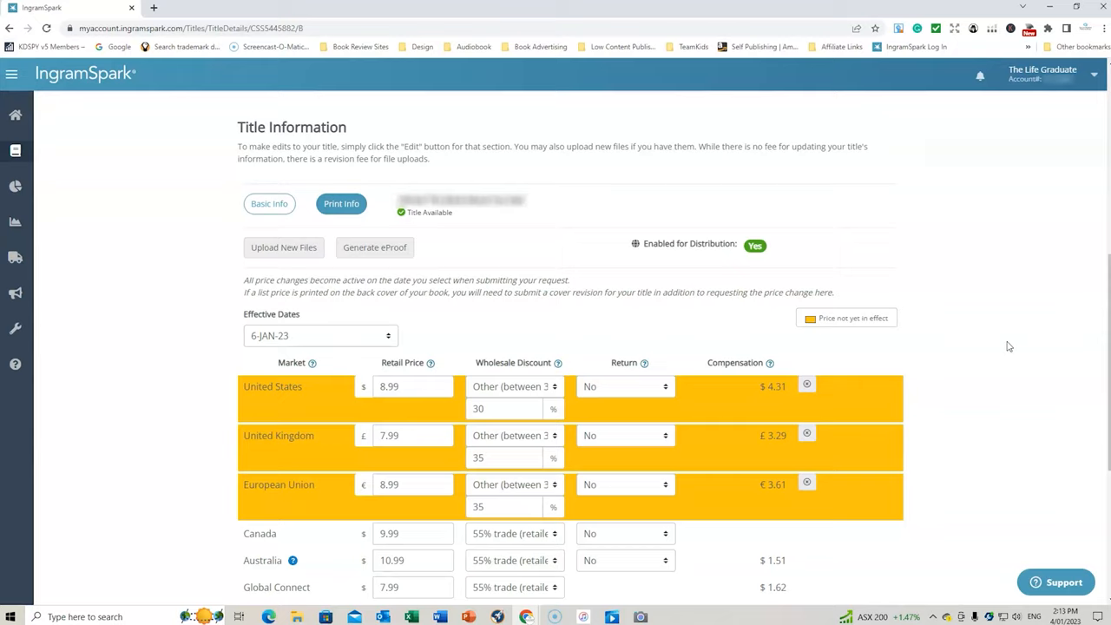
pyautogui.scroll(-3)
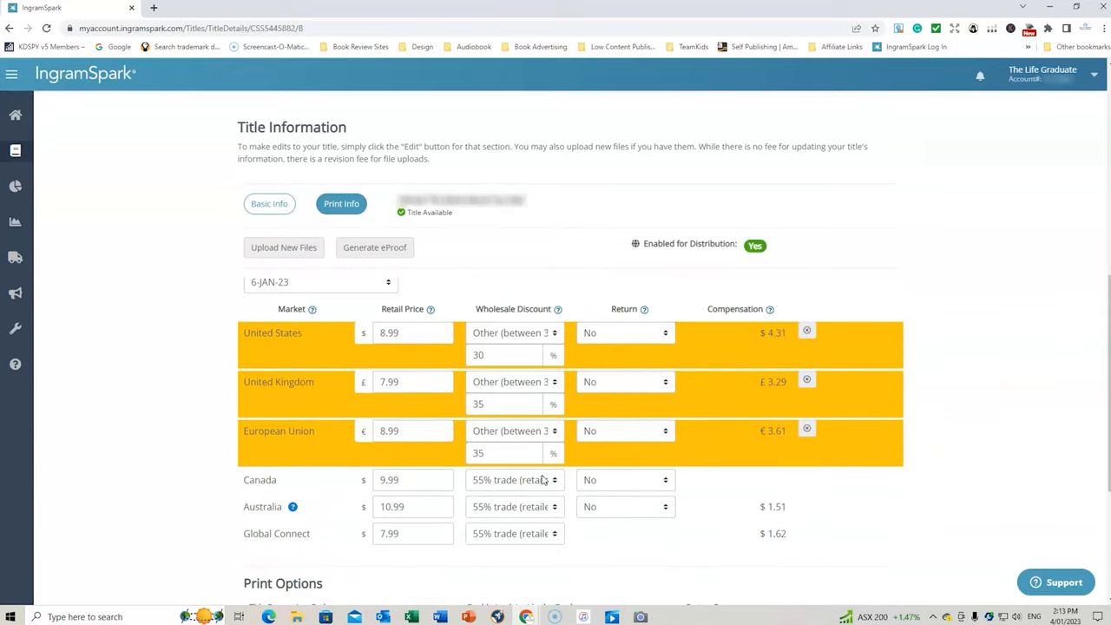
# Step: Set the Australia wholesale discount to 35%
pyautogui.click(513, 479)
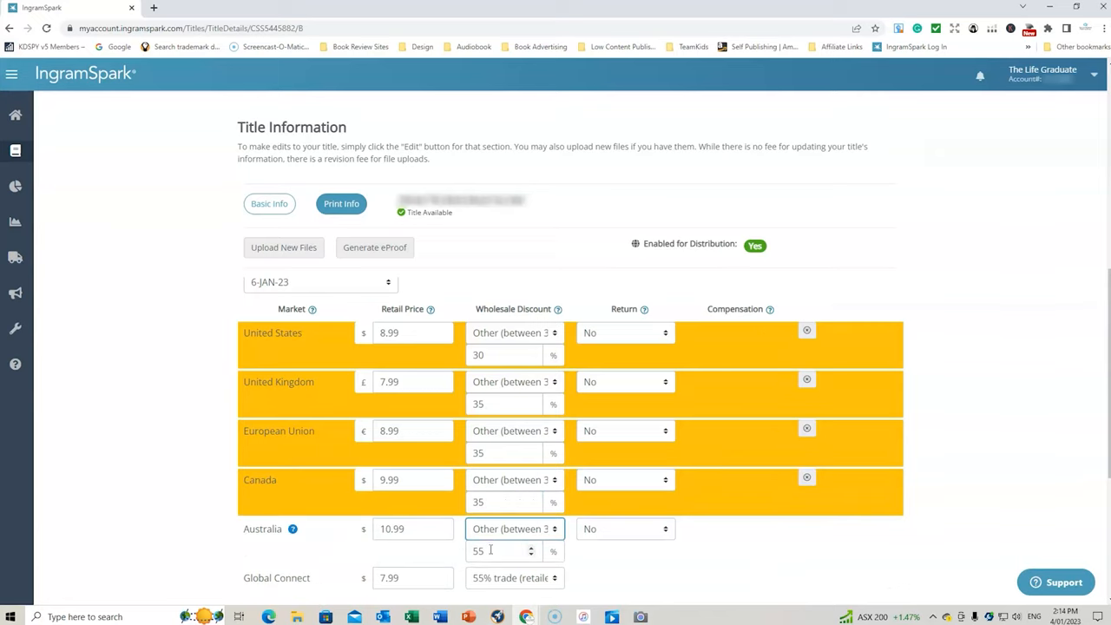
pyautogui.write('35')
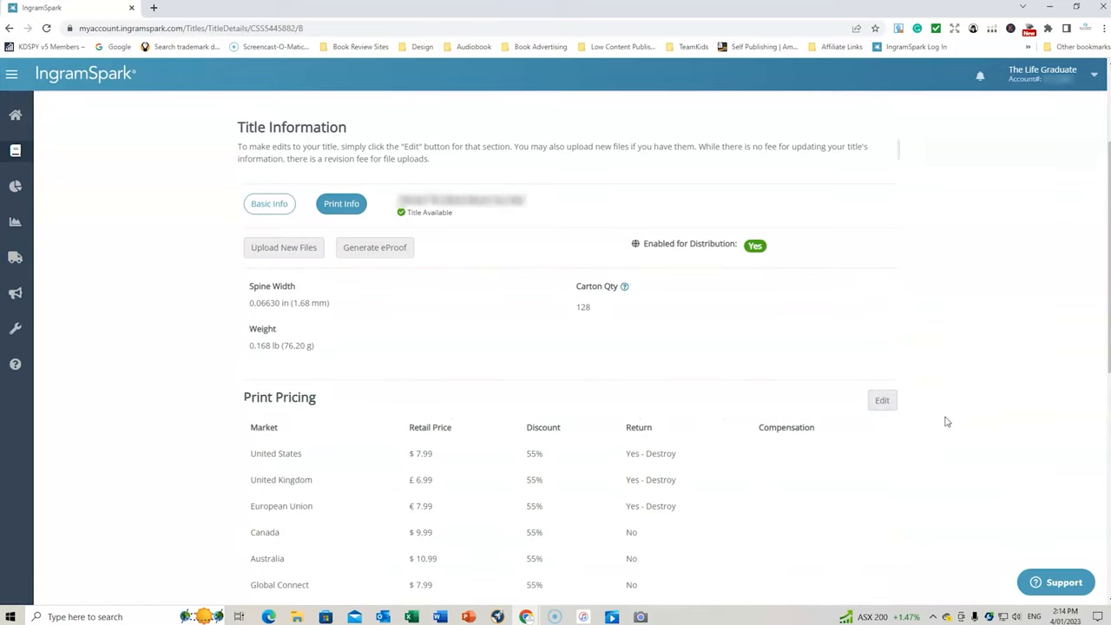
pyautogui.scroll(-3)
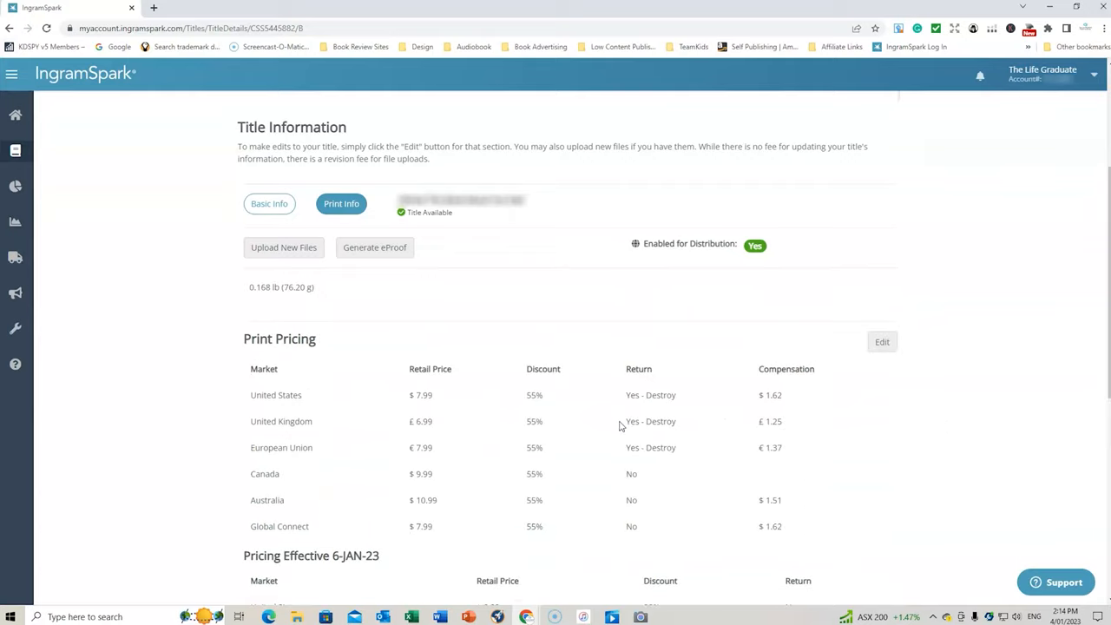
pyautogui.moveTo(876, 437)
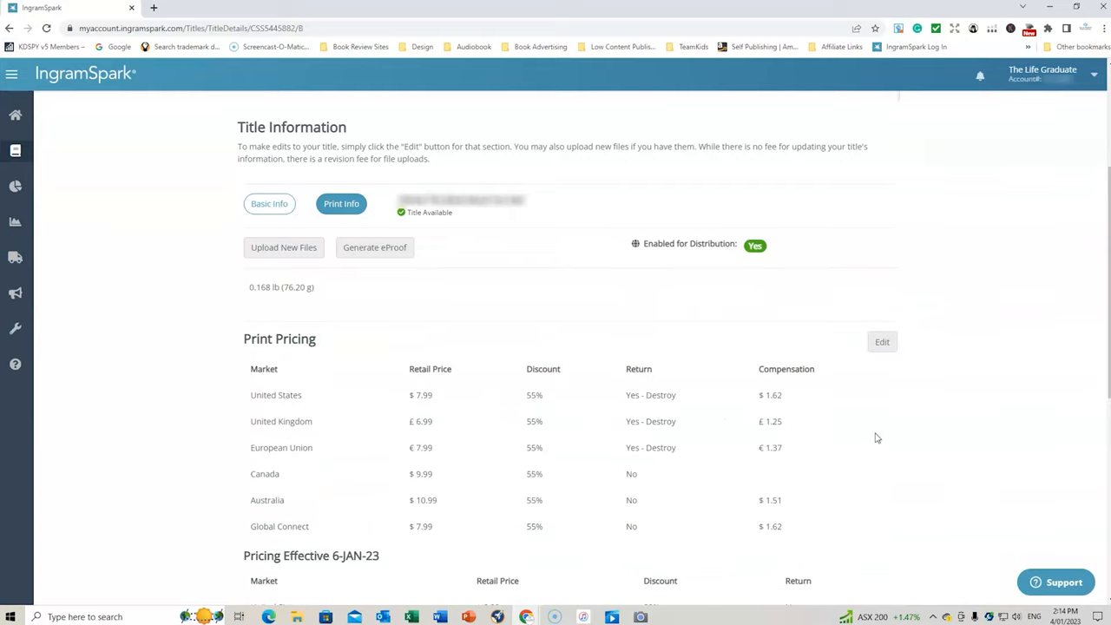
pyautogui.scroll(-3)
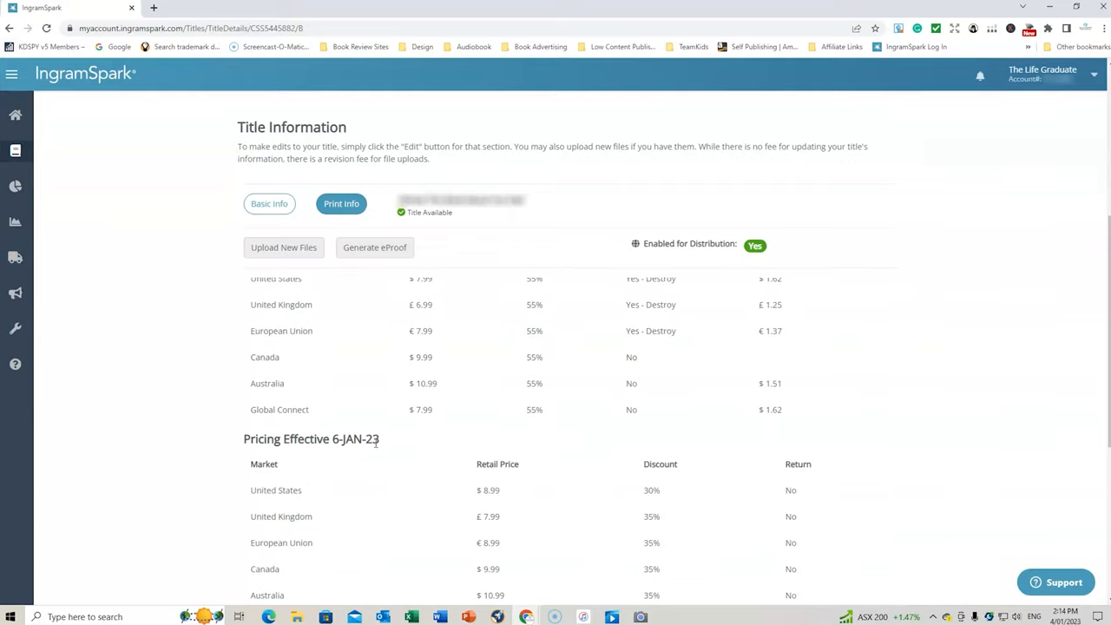
pyautogui.scroll(-3)
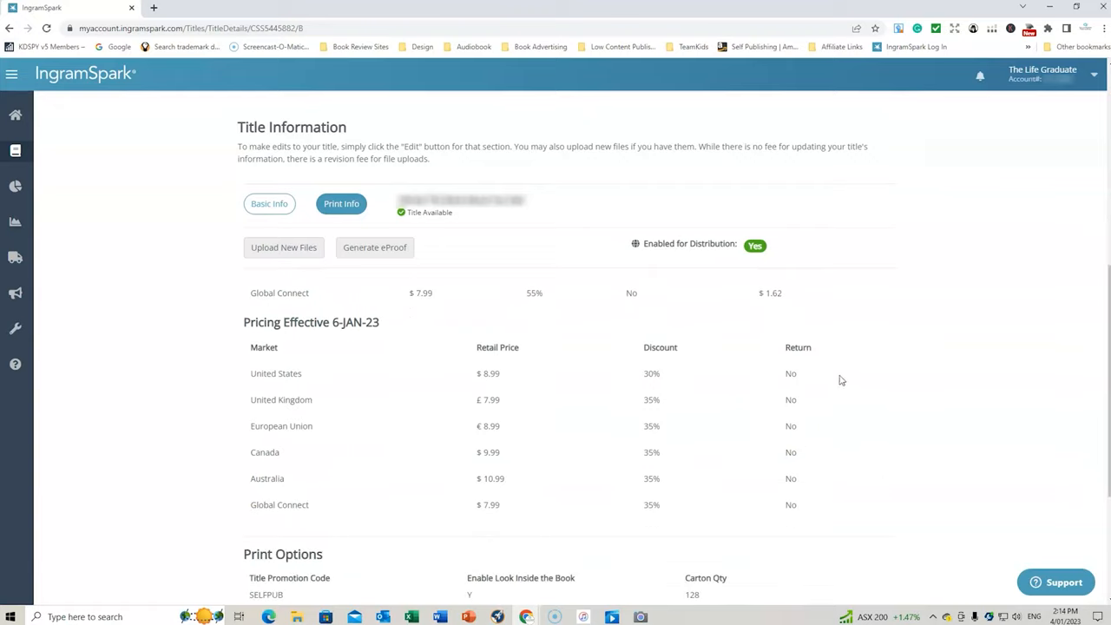
pyautogui.moveTo(739, 425)
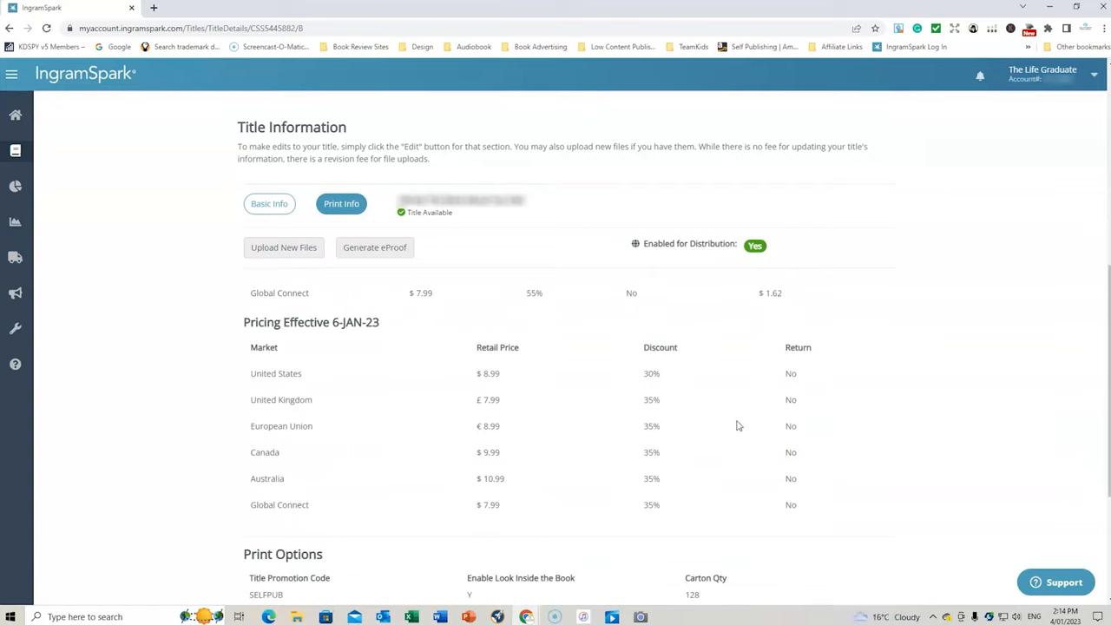
pyautogui.moveTo(668, 486)
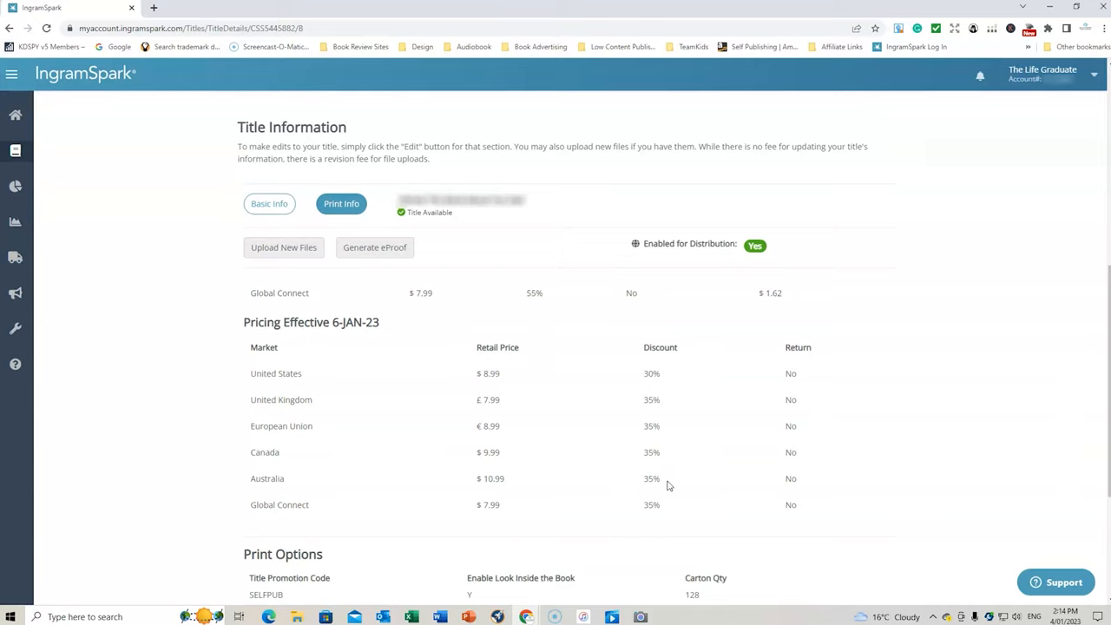
pyautogui.moveTo(947, 368)
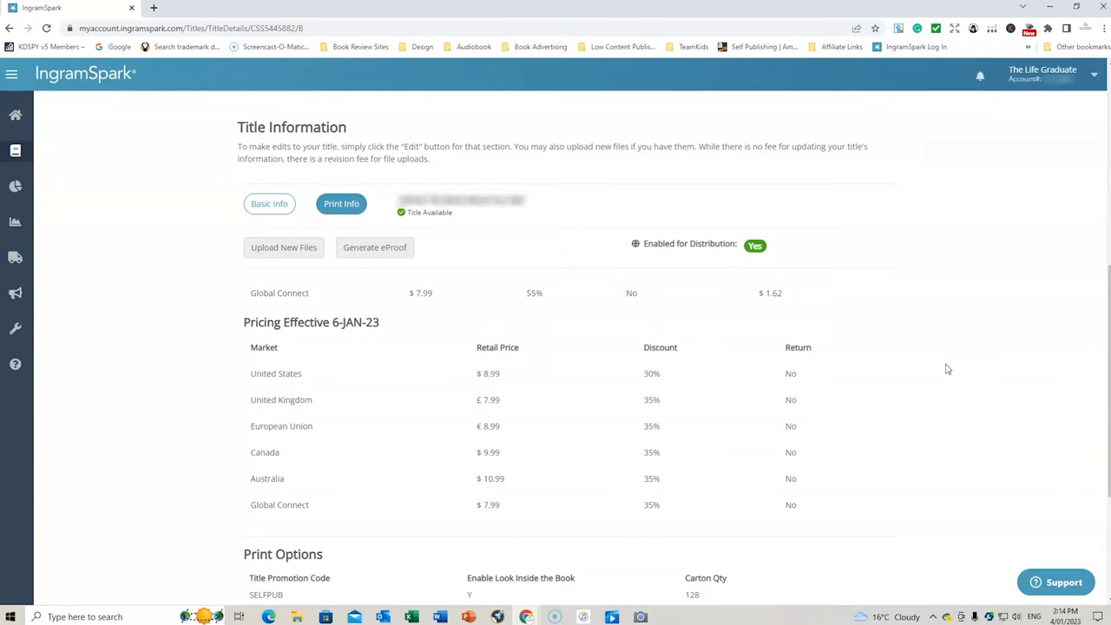
pyautogui.moveTo(906, 410)
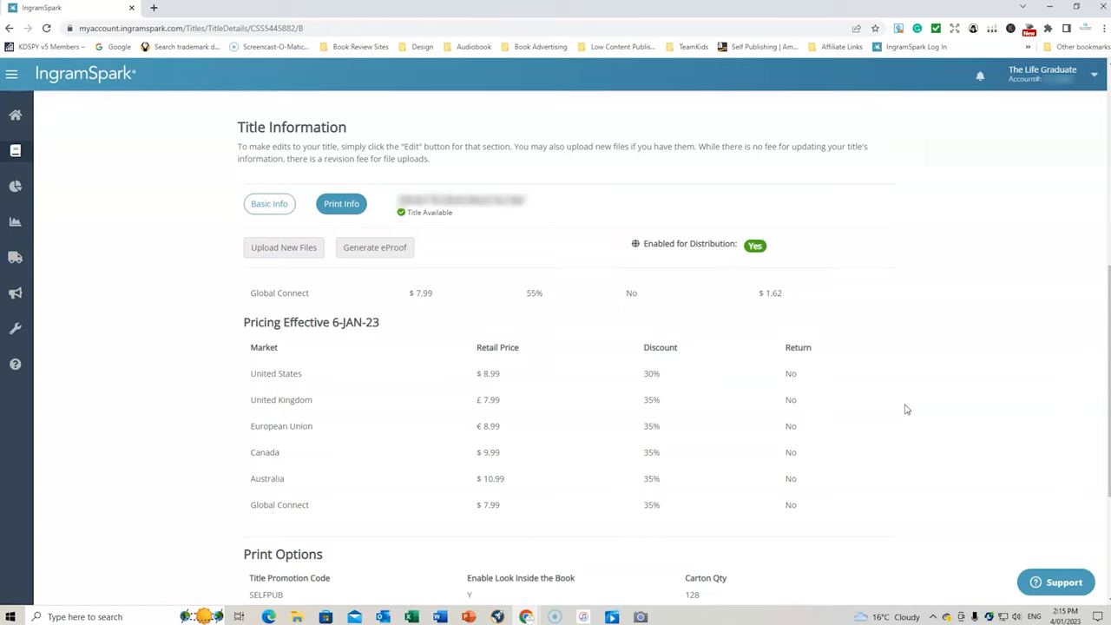
pyautogui.moveTo(710, 406)
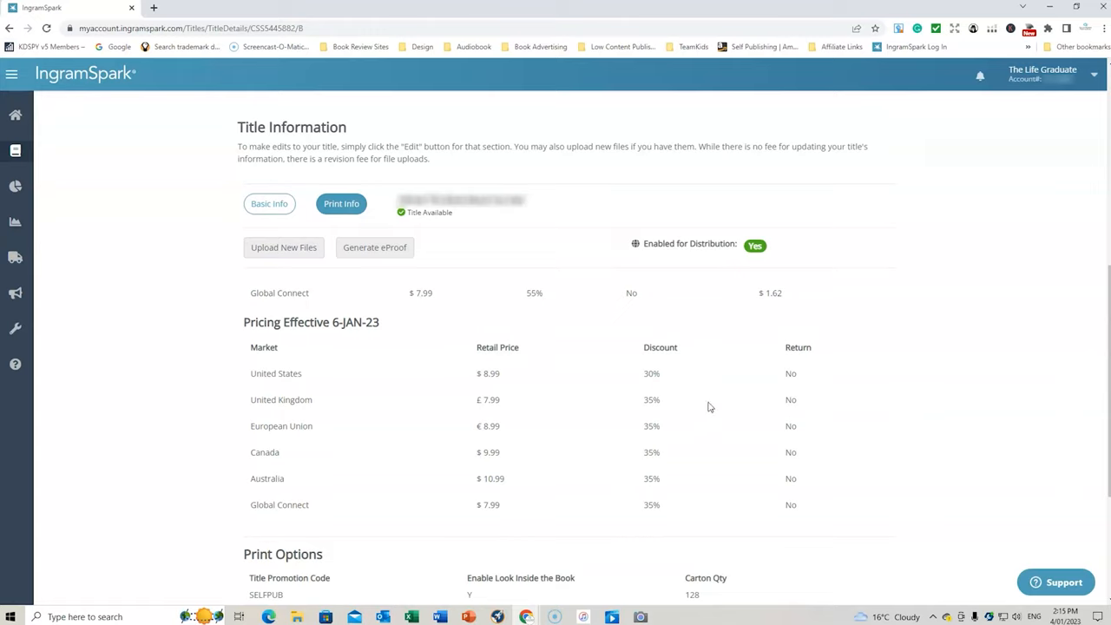
pyautogui.moveTo(668, 399)
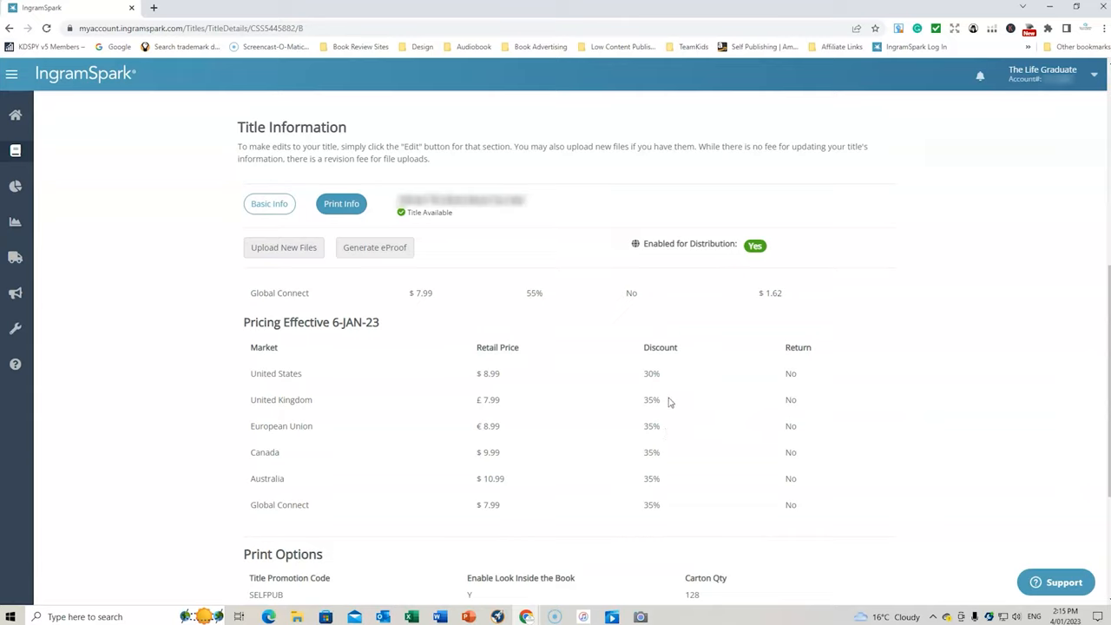
pyautogui.moveTo(668, 380)
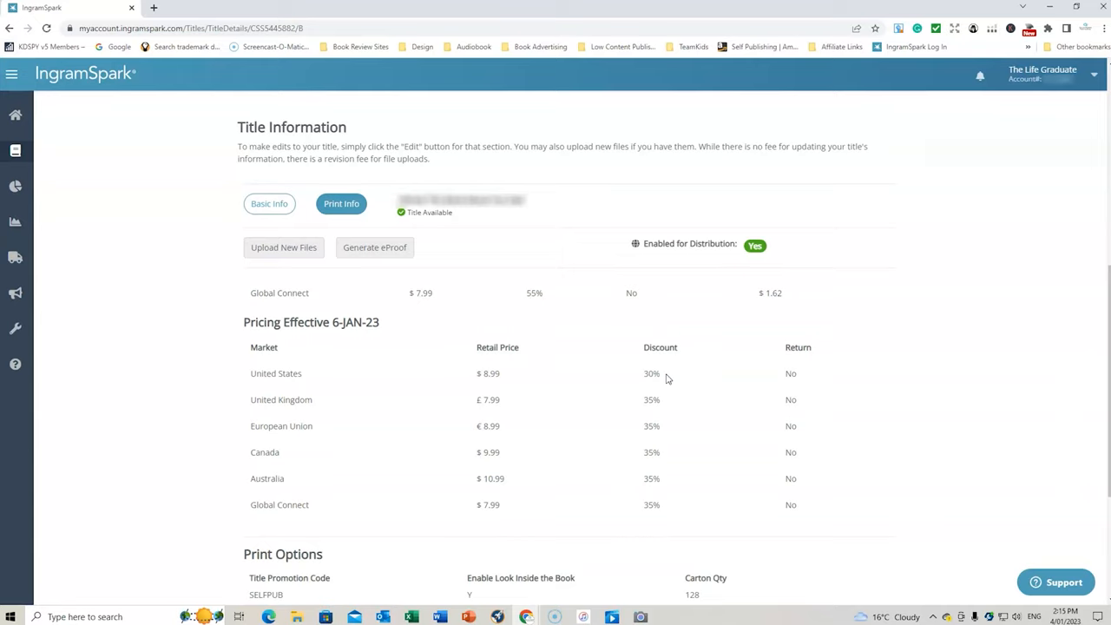
pyautogui.moveTo(318, 406)
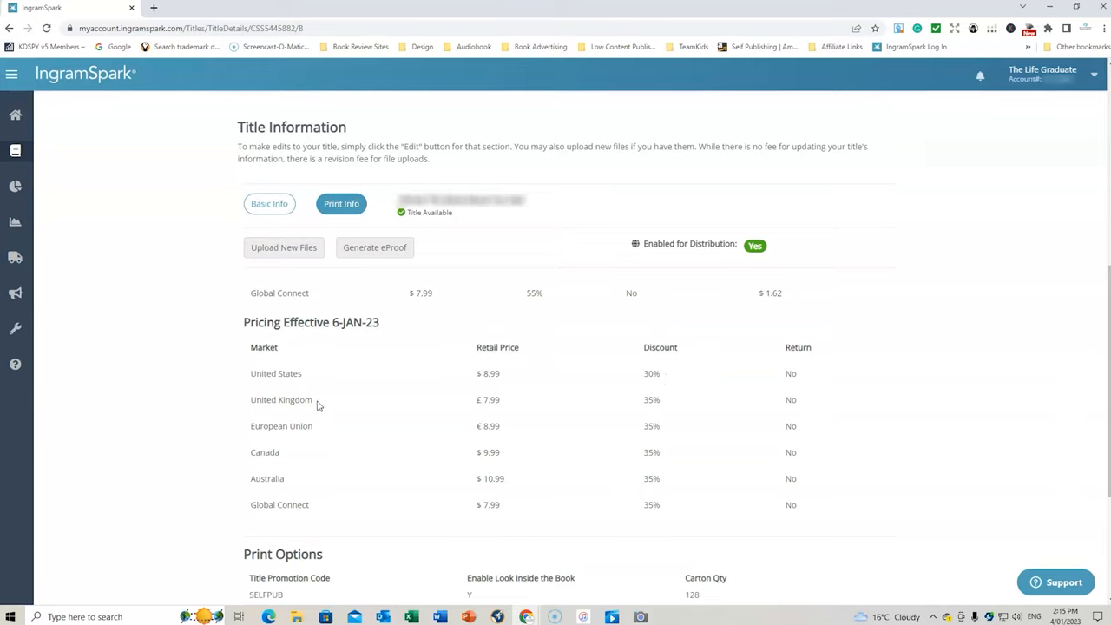
pyautogui.moveTo(668, 403)
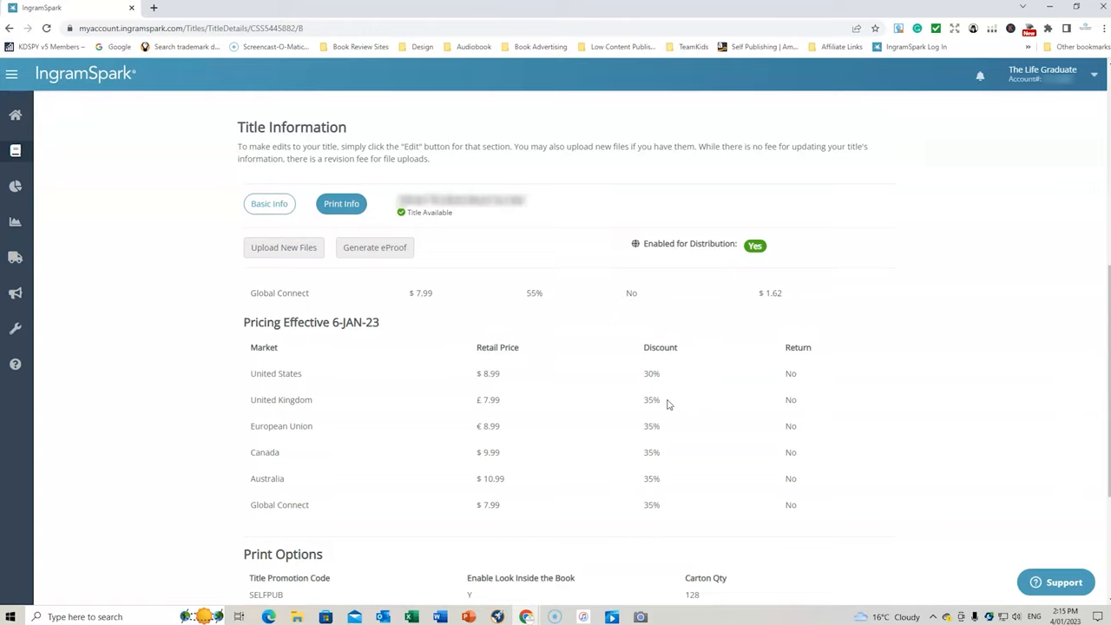
pyautogui.moveTo(673, 510)
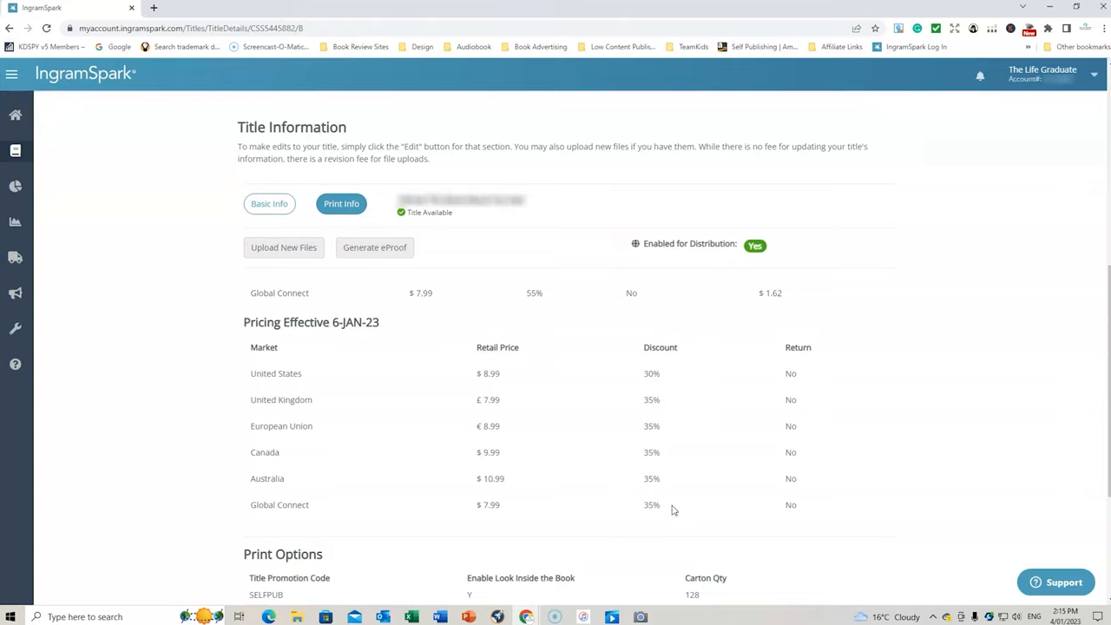
pyautogui.moveTo(520, 406)
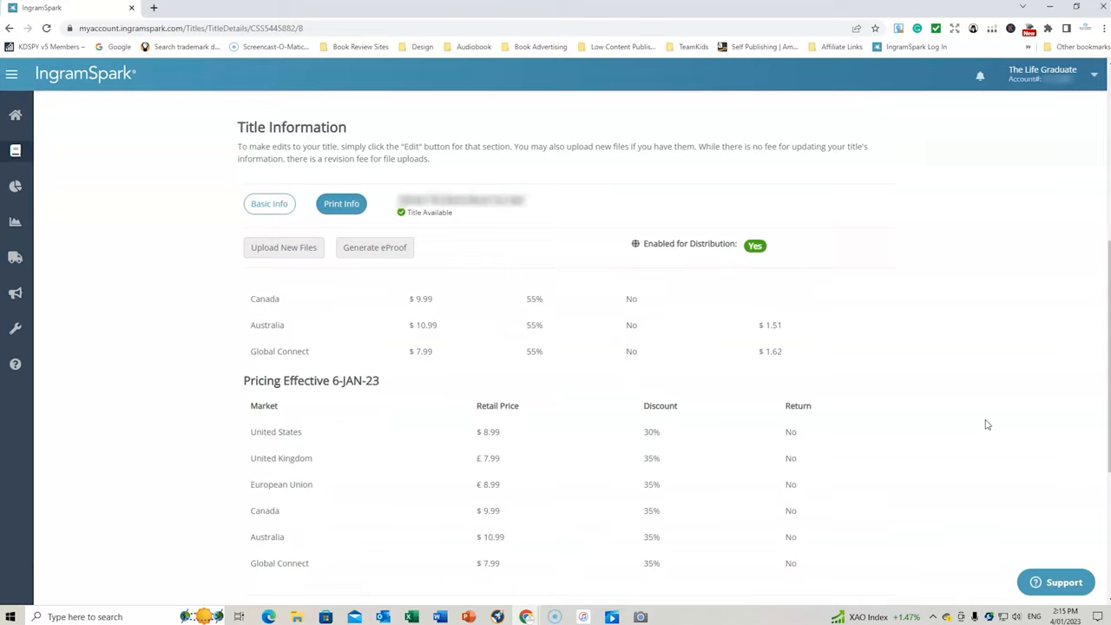
pyautogui.moveTo(802, 434)
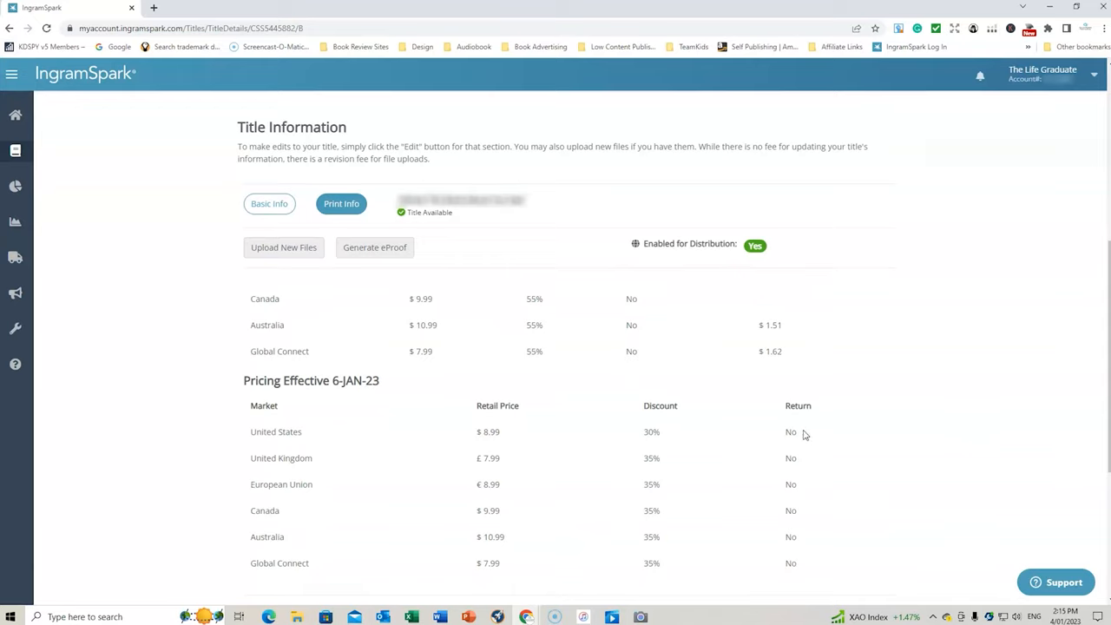
pyautogui.moveTo(809, 438)
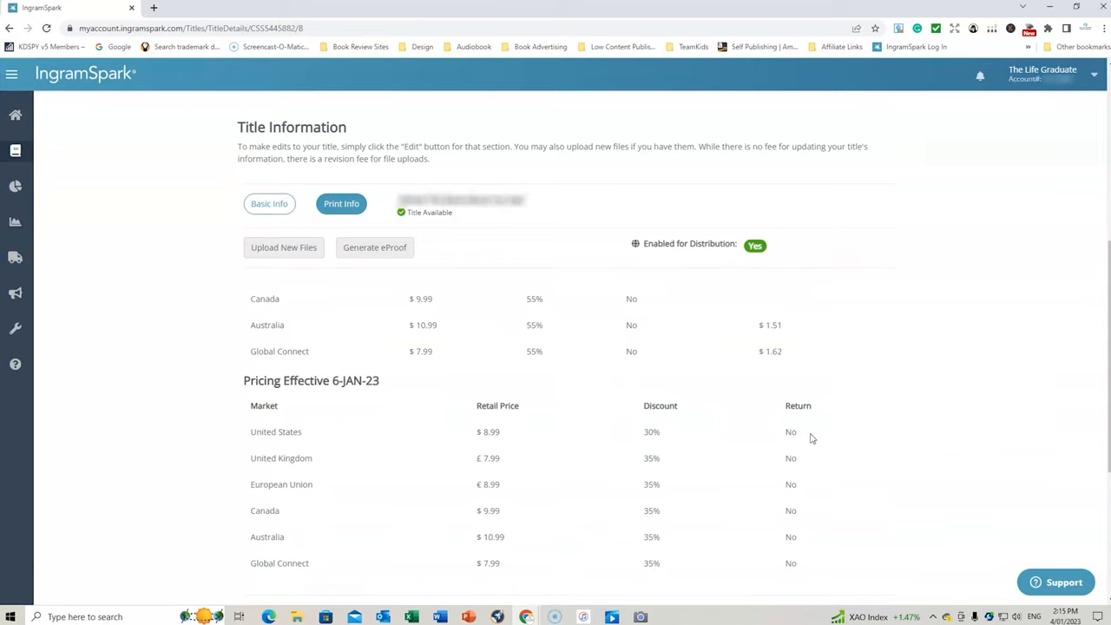